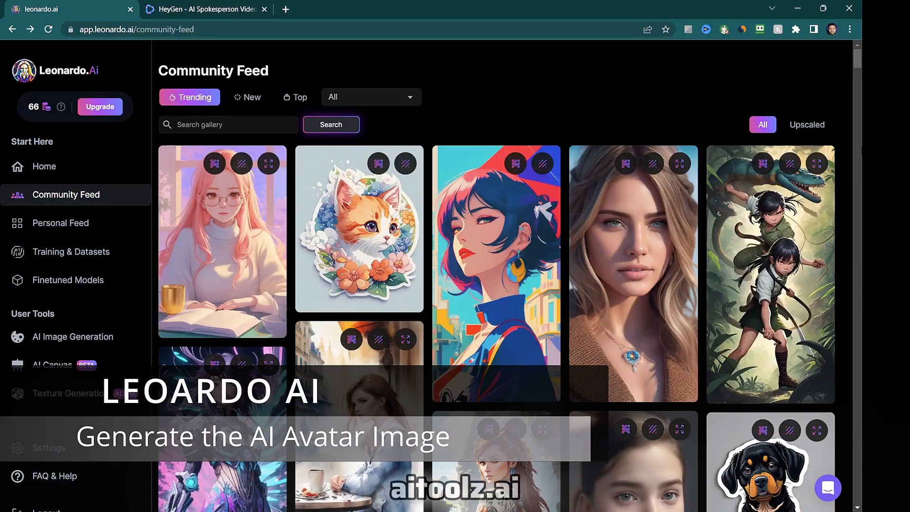
Generate images from the prompt 'galaxy in the shape of a heart'
scroll(down, 3)
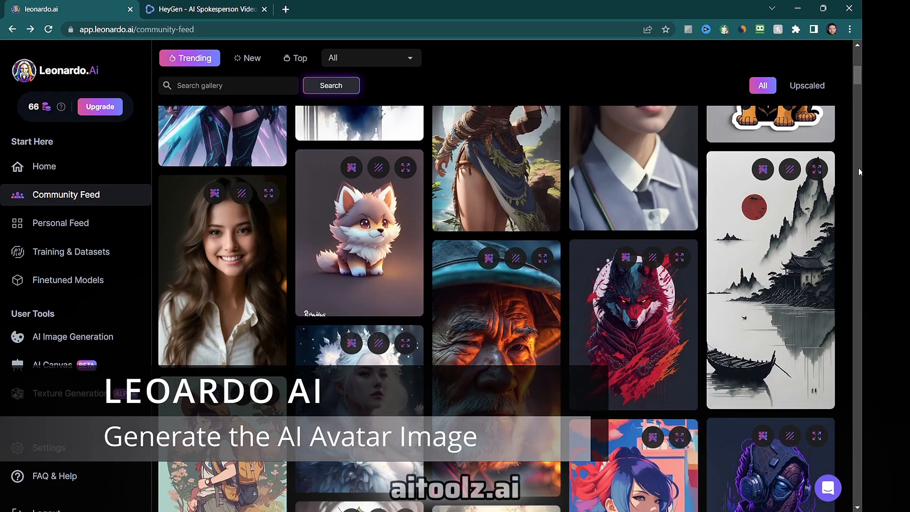
scroll(down, 3)
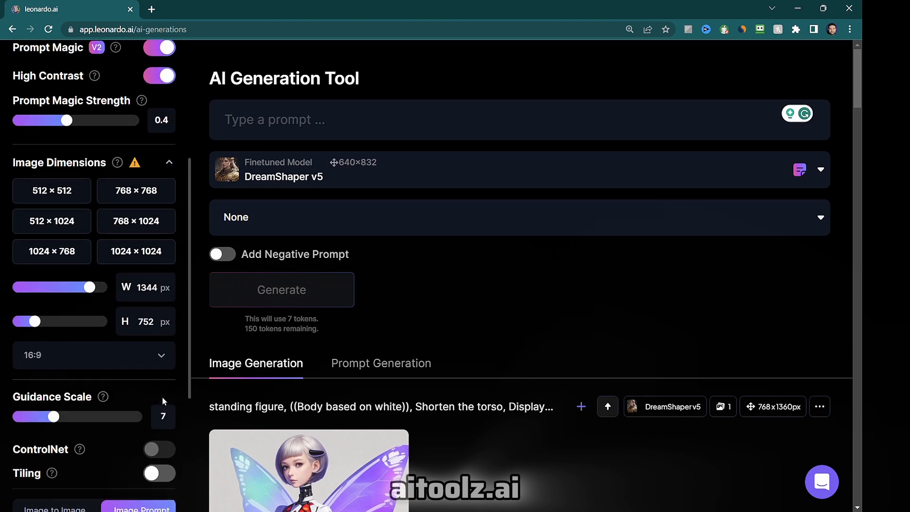
text(galaxy in the shape of a heart)
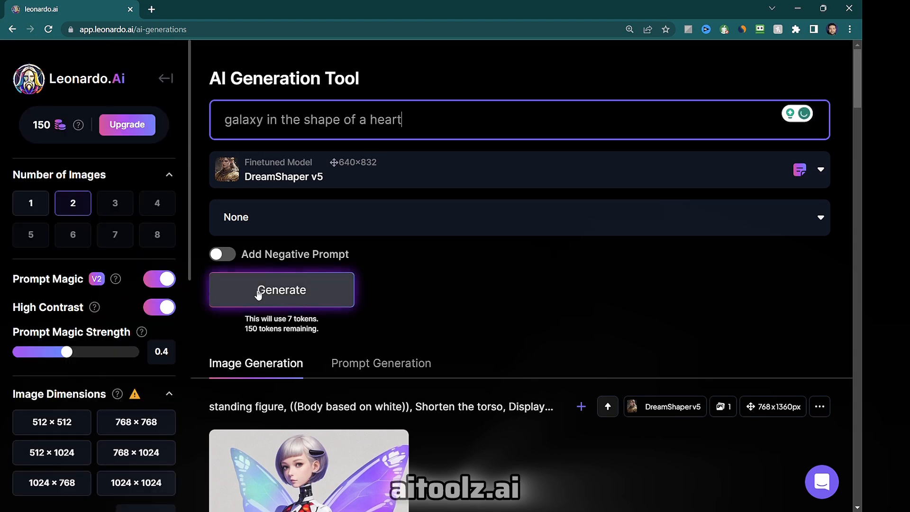
click(281, 290)
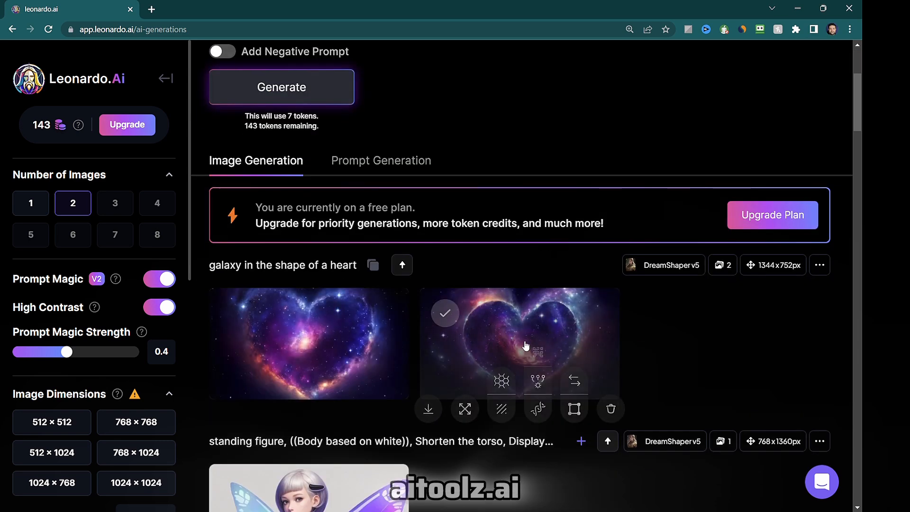
click(209, 9)
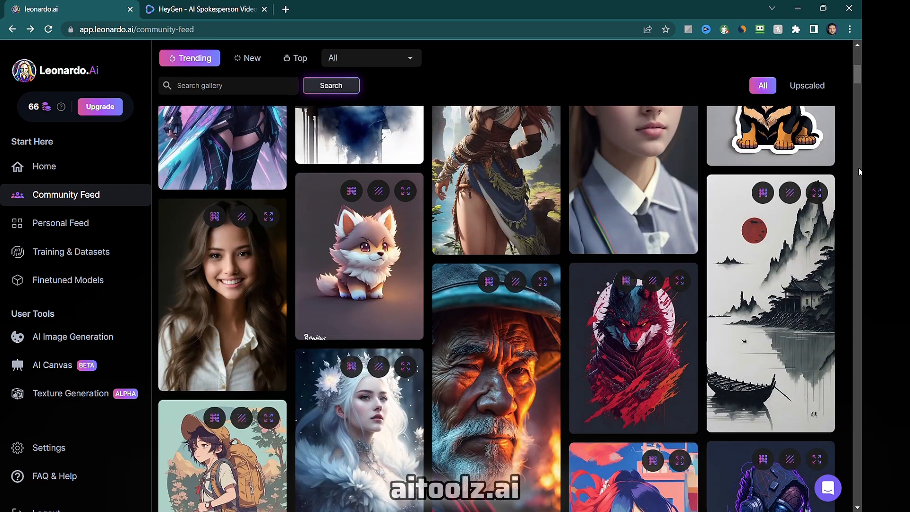
Find the beach portrait of a woman in the Community Feed and copy its prompt
scroll(down, 3)
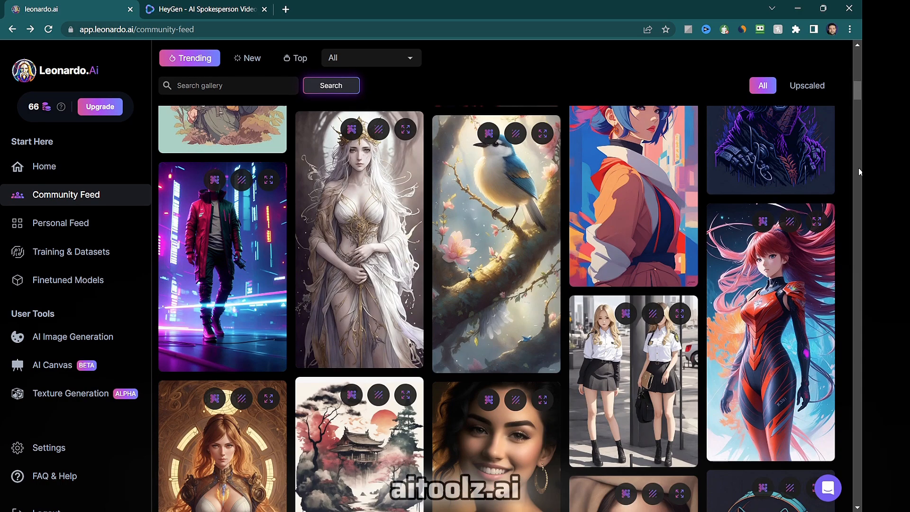
scroll(down, 3)
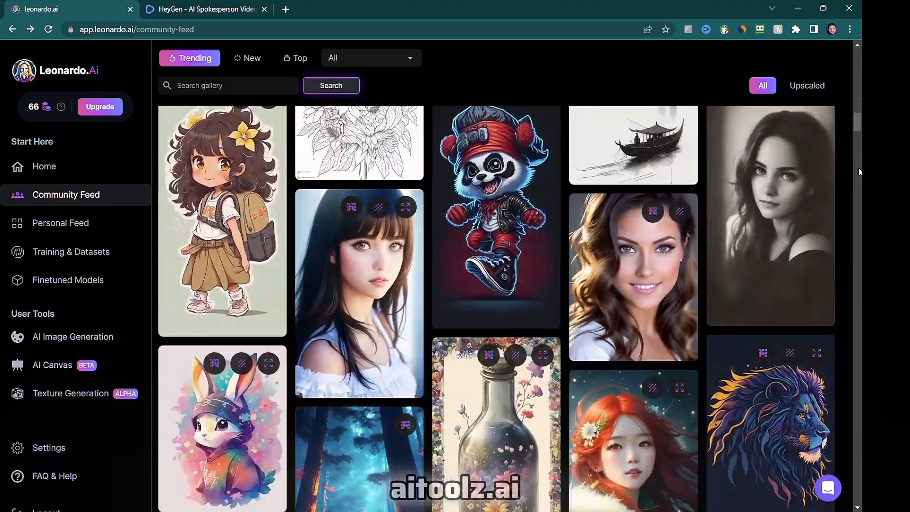
scroll(down, 3)
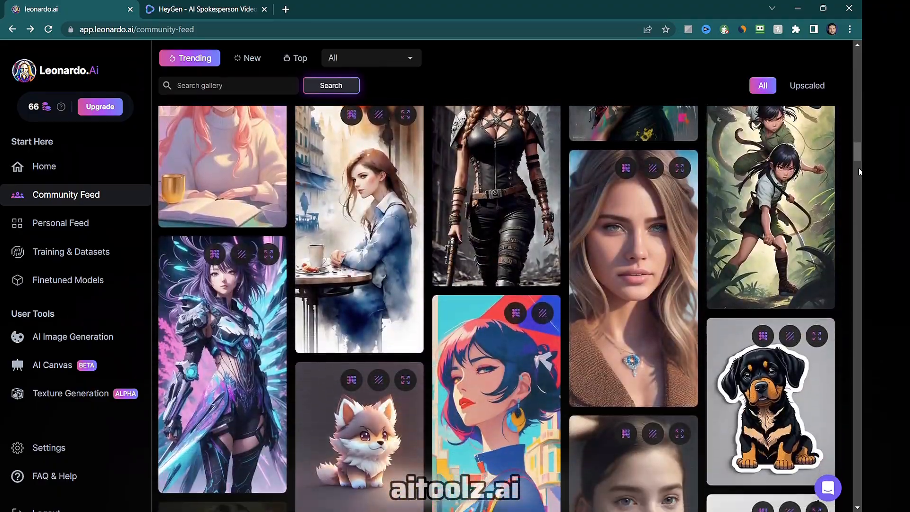
scroll(down, 3)
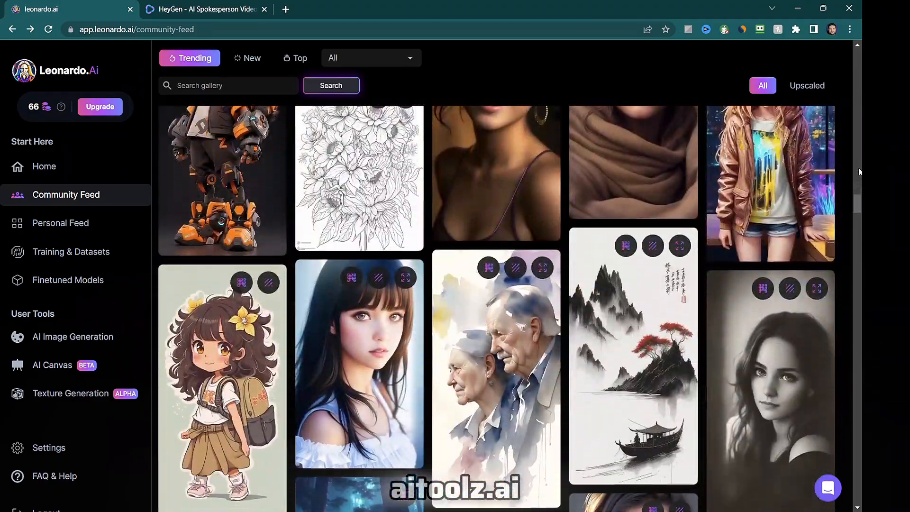
scroll(down, 3)
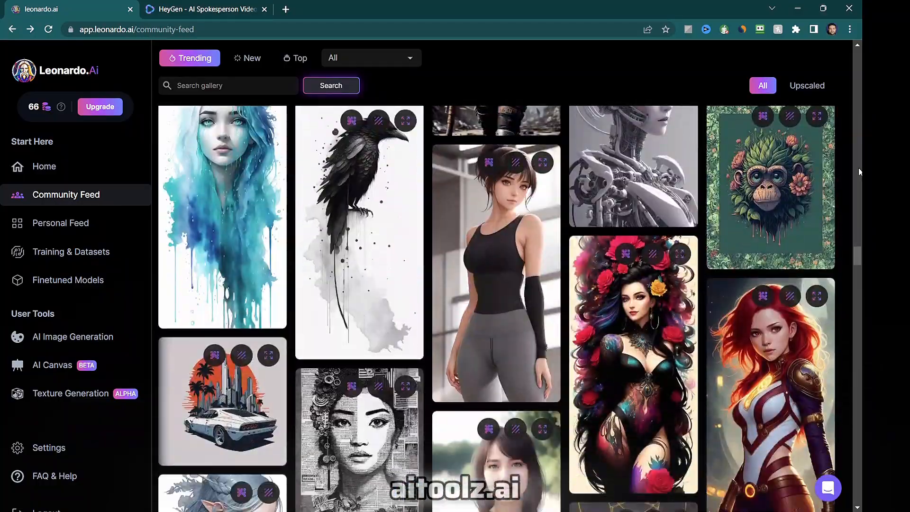
scroll(down, 3)
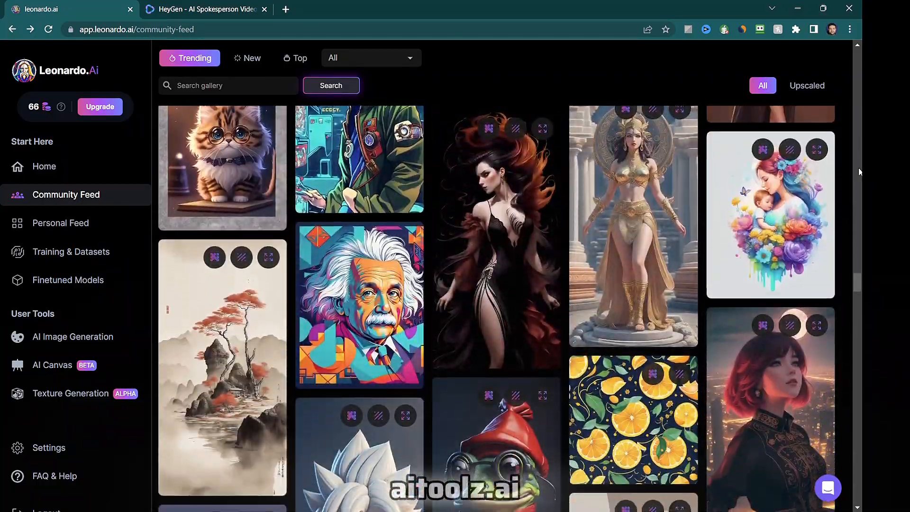
scroll(down, 3)
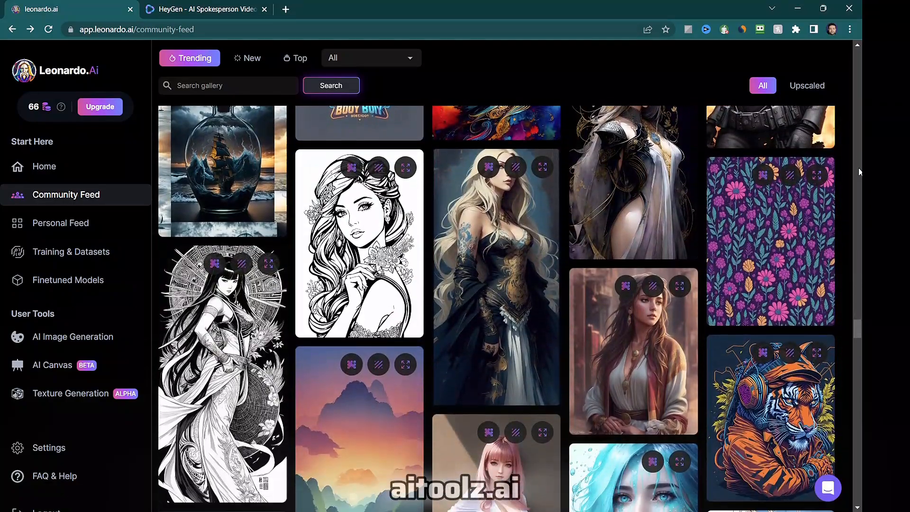
scroll(down, 3)
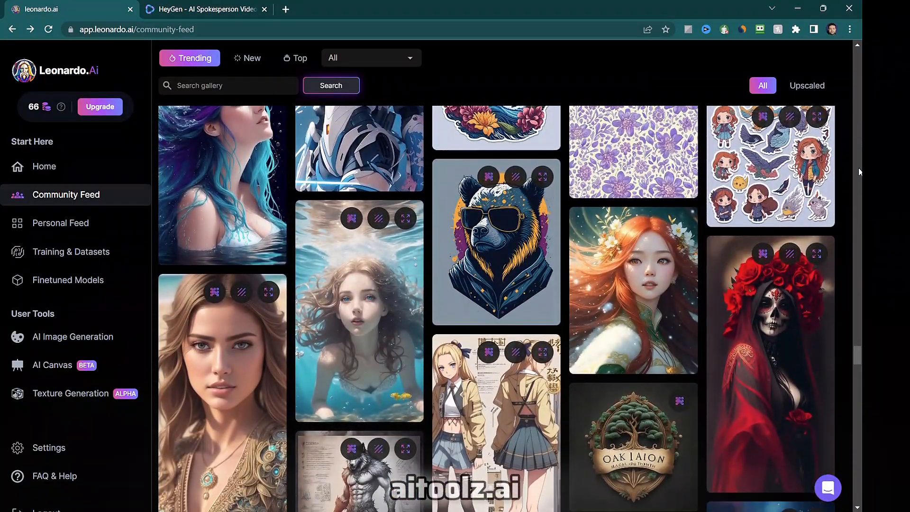
click(222, 389)
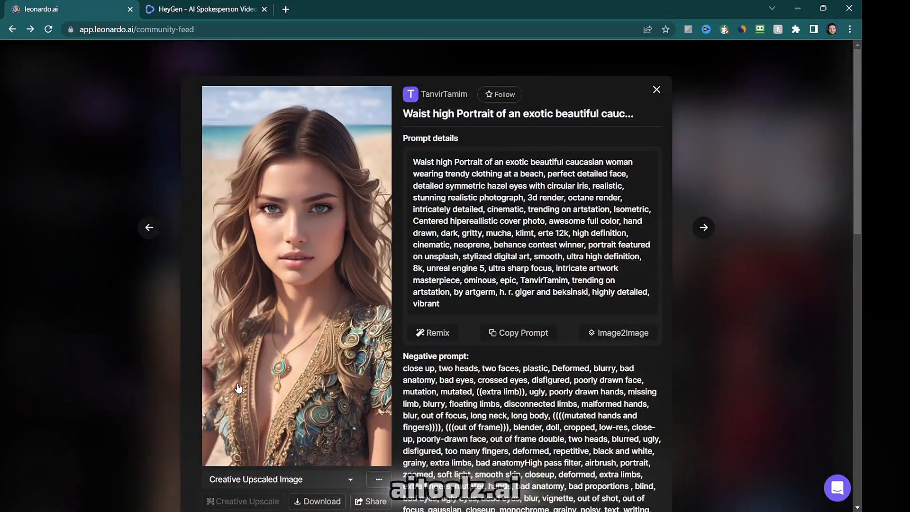
click(517, 333)
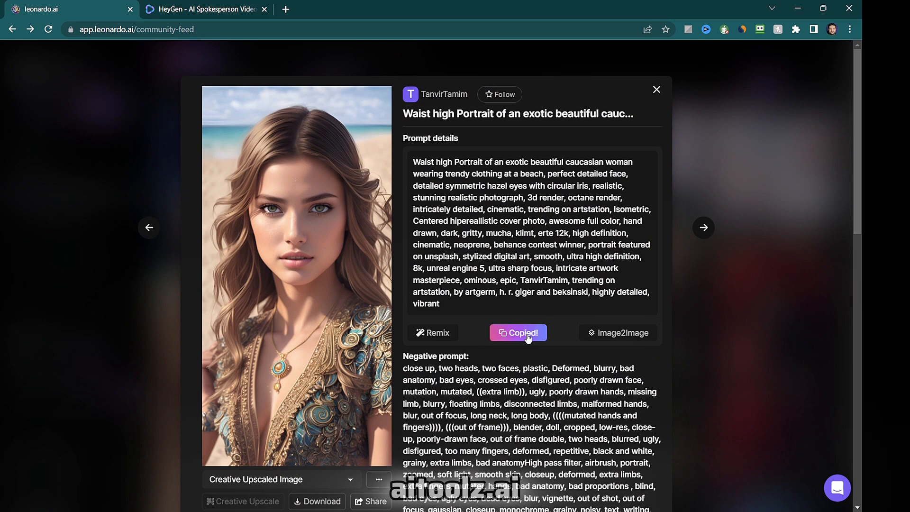
click(656, 89)
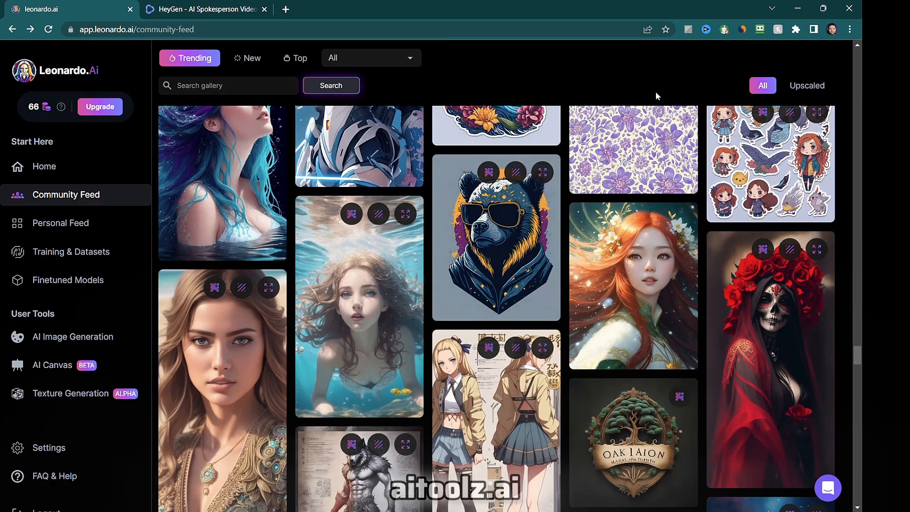
mouse_move(43, 435)
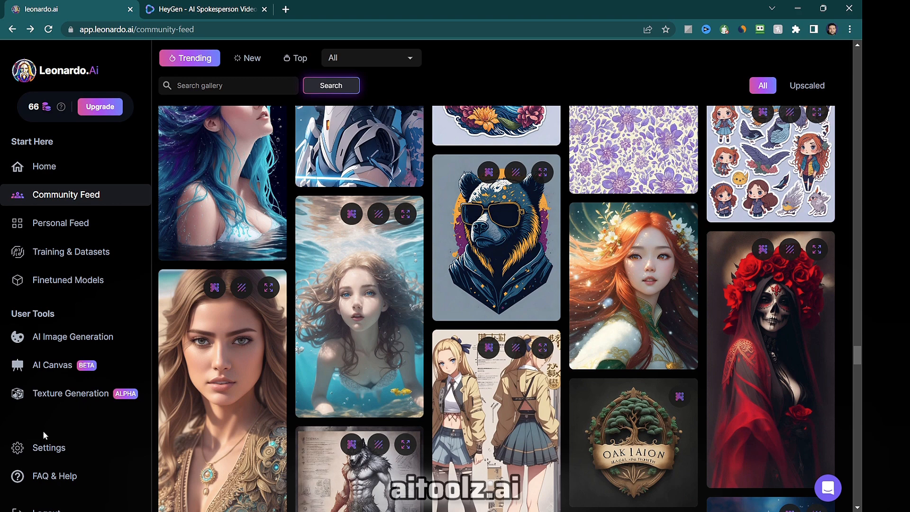
Start a new image generation with the copied beach prompt at 16:9 aspect ratio
click(73, 336)
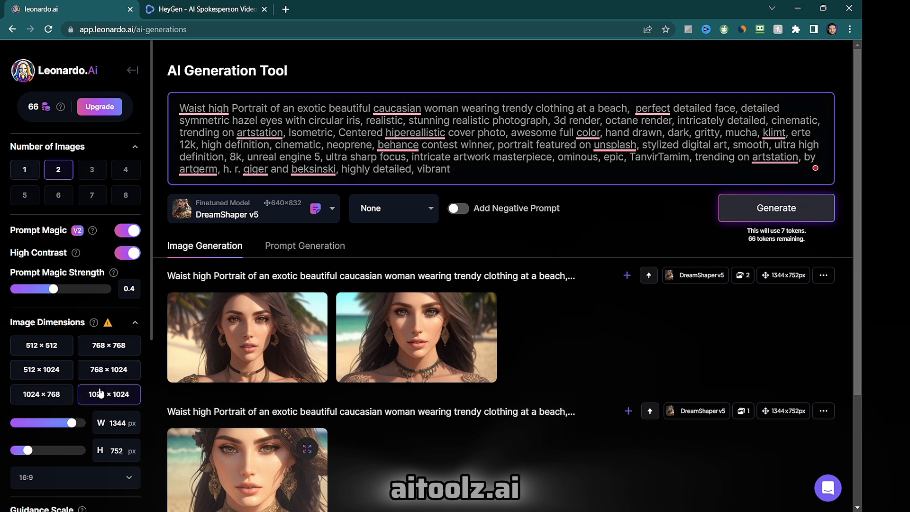
click(74, 476)
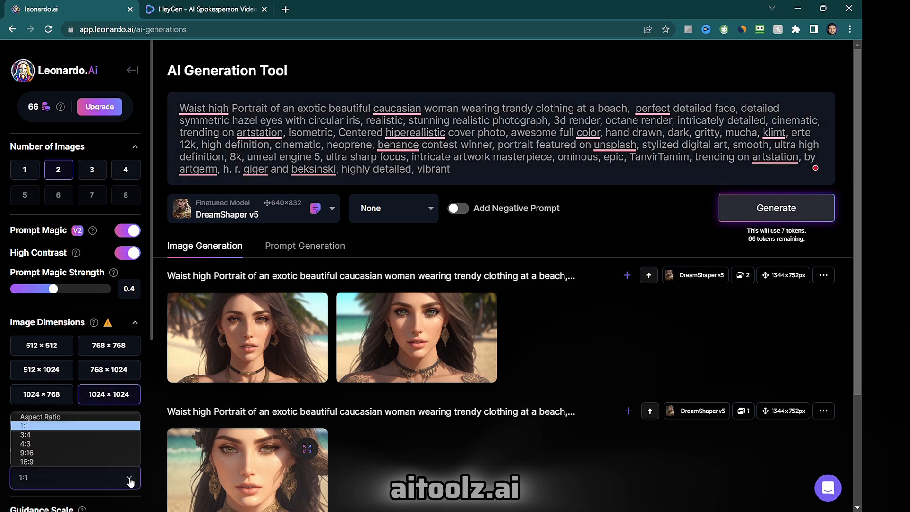
click(27, 462)
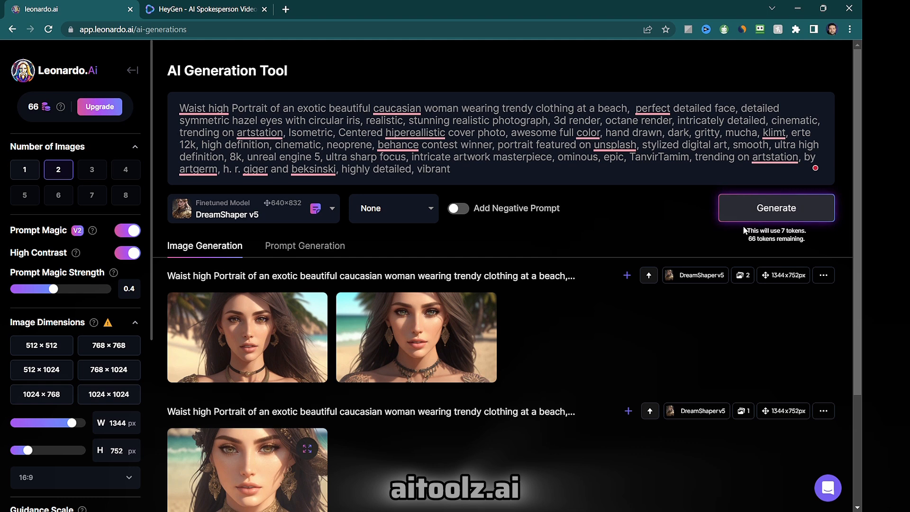
Generate pairs of beach portraits and view the first result at full size
click(776, 208)
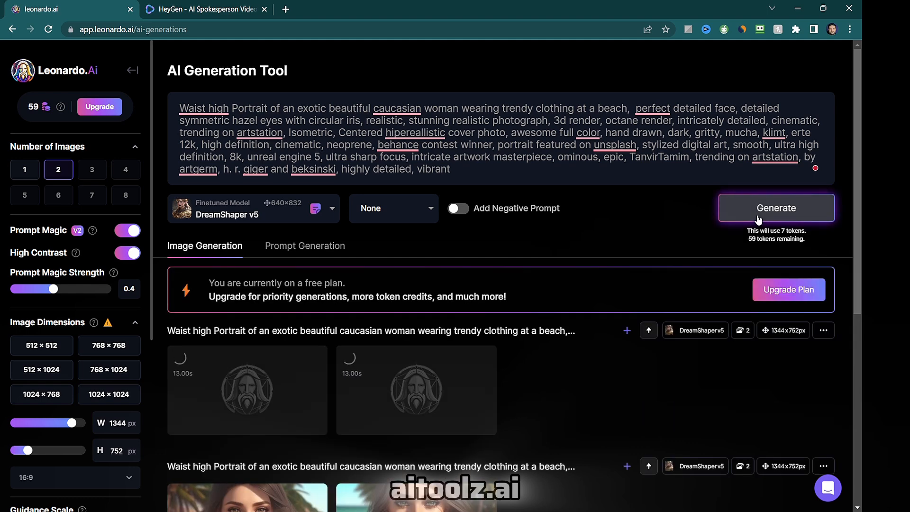
click(777, 208)
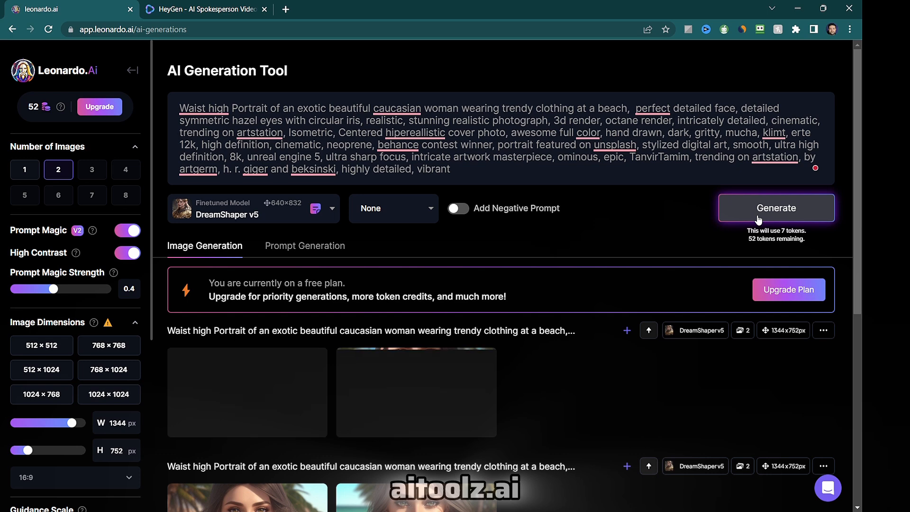
click(776, 208)
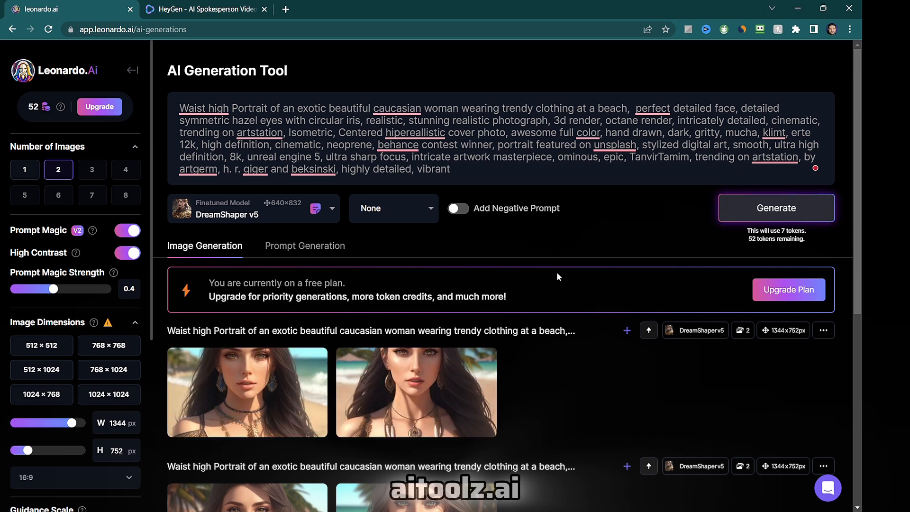
click(416, 392)
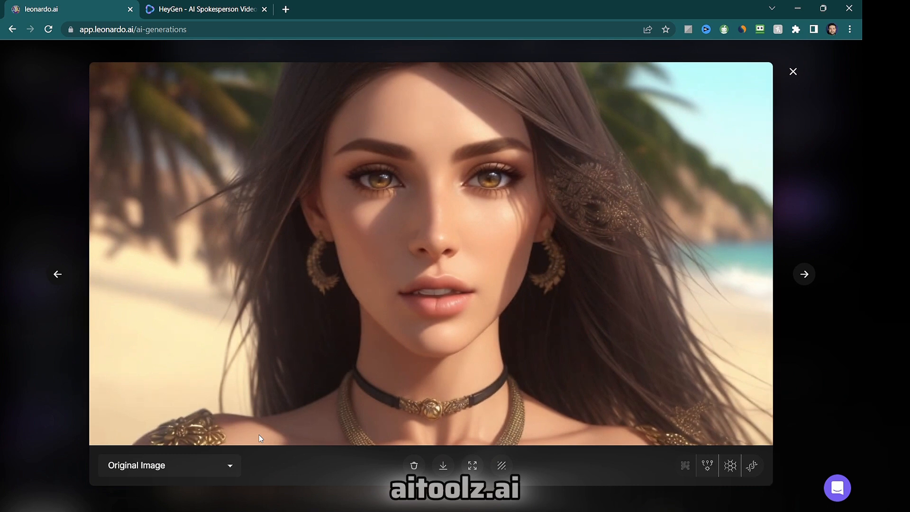
mouse_move(443, 465)
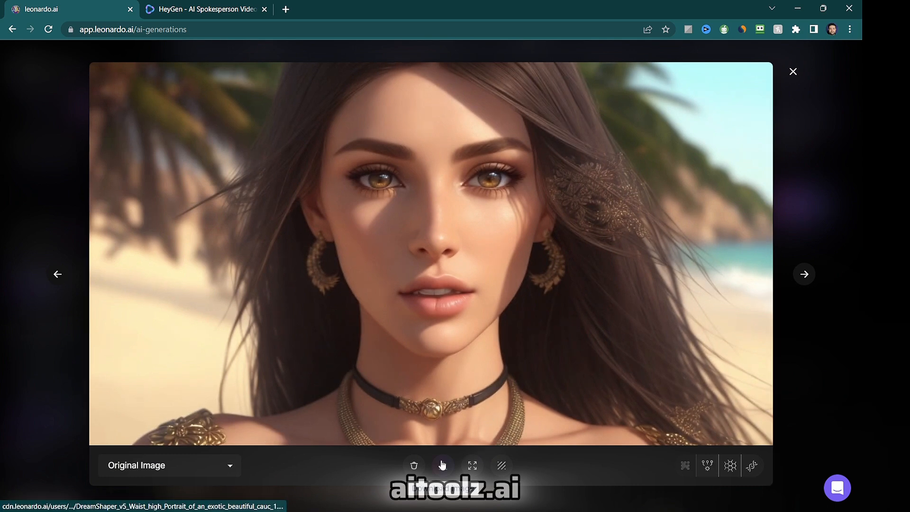
Download the portrait and upload it to HeyGen as a new TalkingPhoto avatar
click(339, 9)
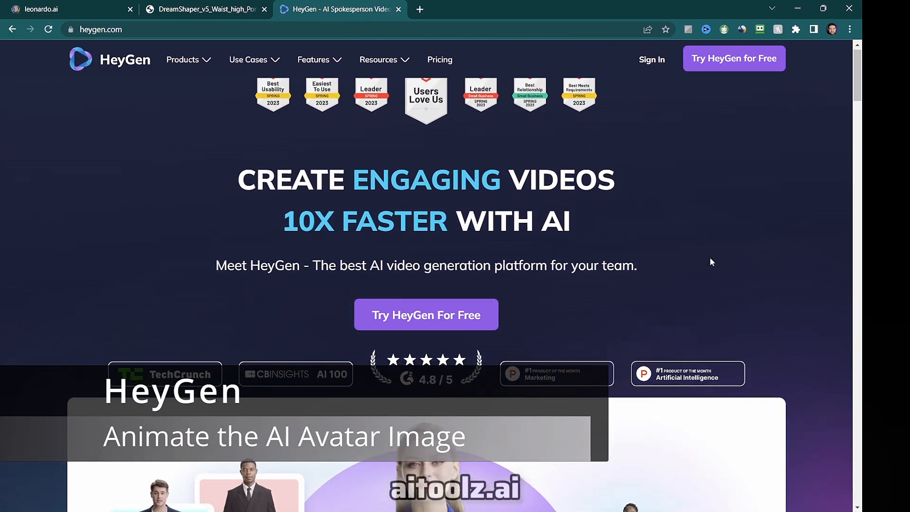
scroll(down, 3)
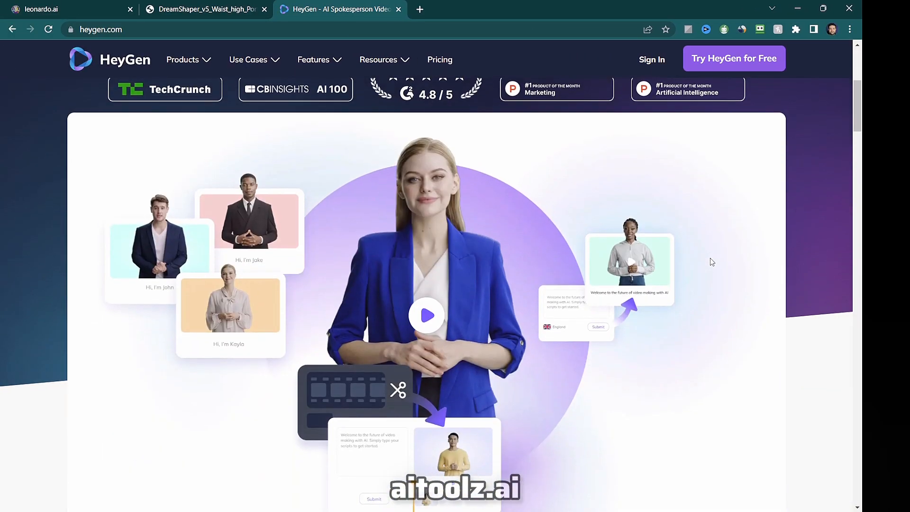
scroll(up, 3)
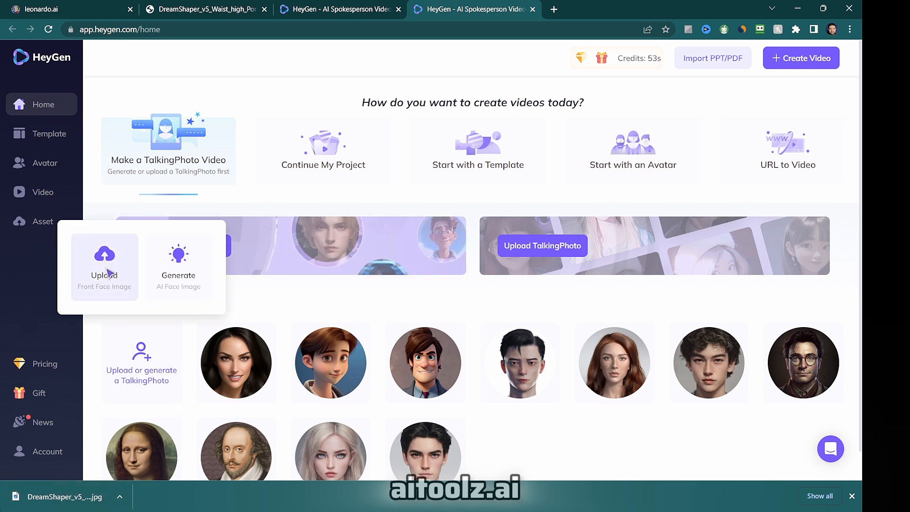
click(105, 262)
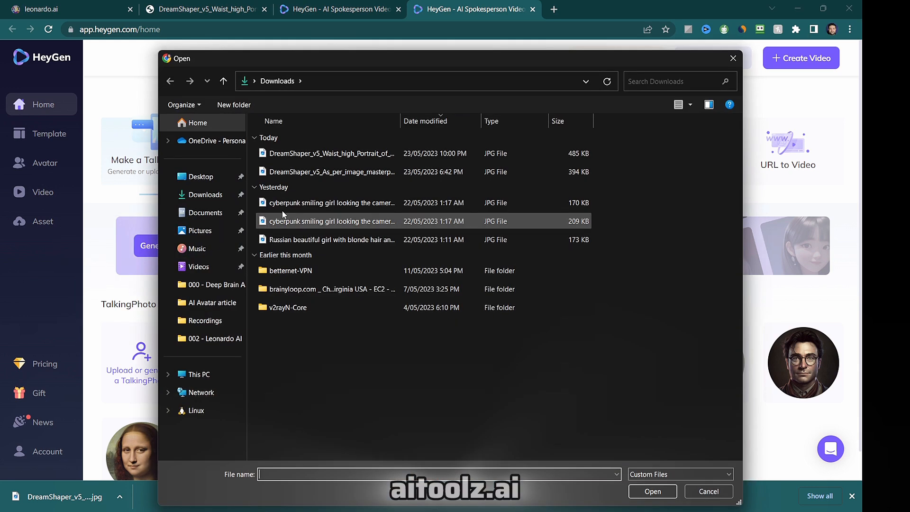
click(708, 491)
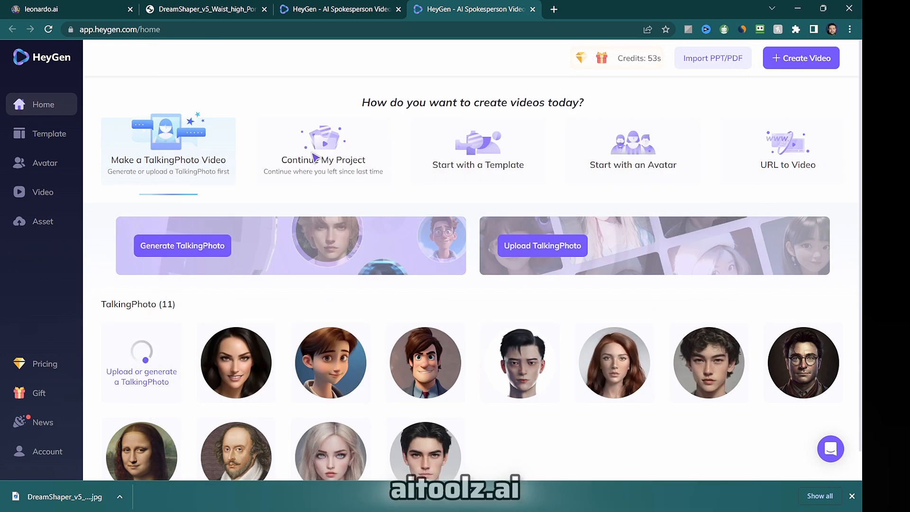
scroll(down, 3)
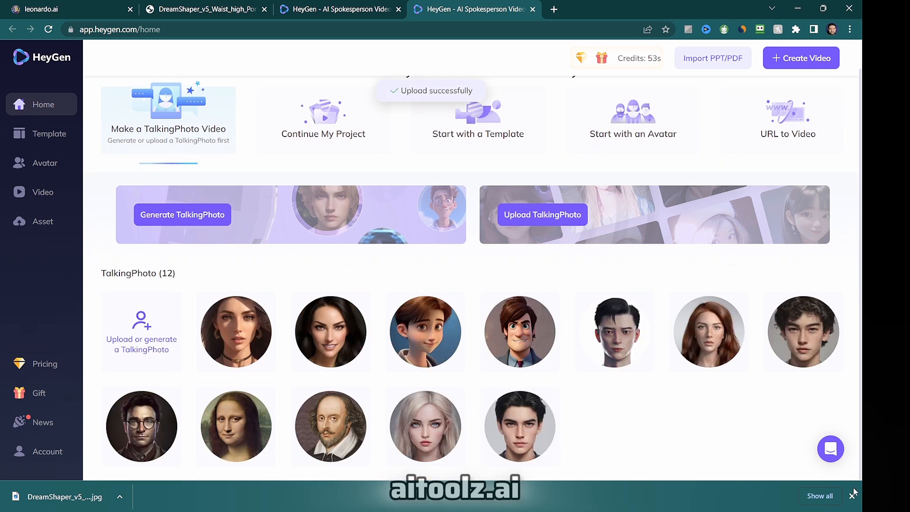
click(236, 332)
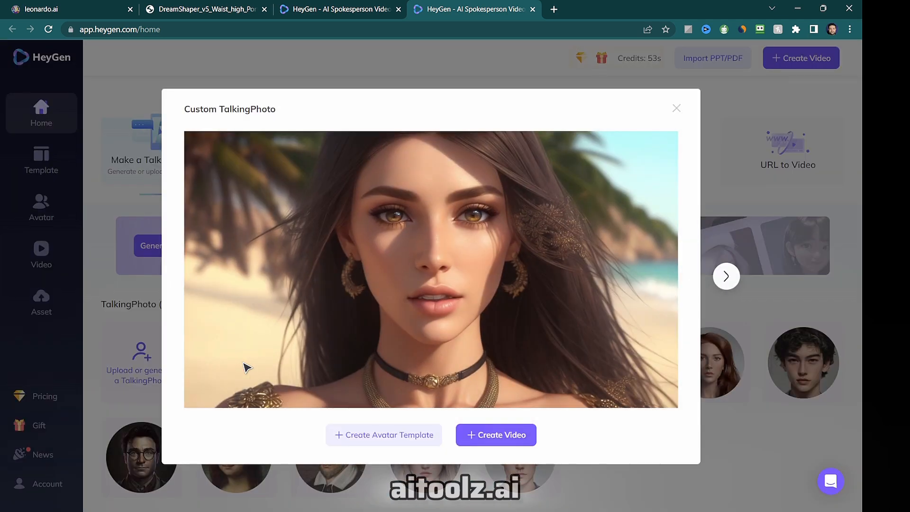
Create a 1080x1920 portrait video, edit the script to mention AI, preview and submit it
click(495, 435)
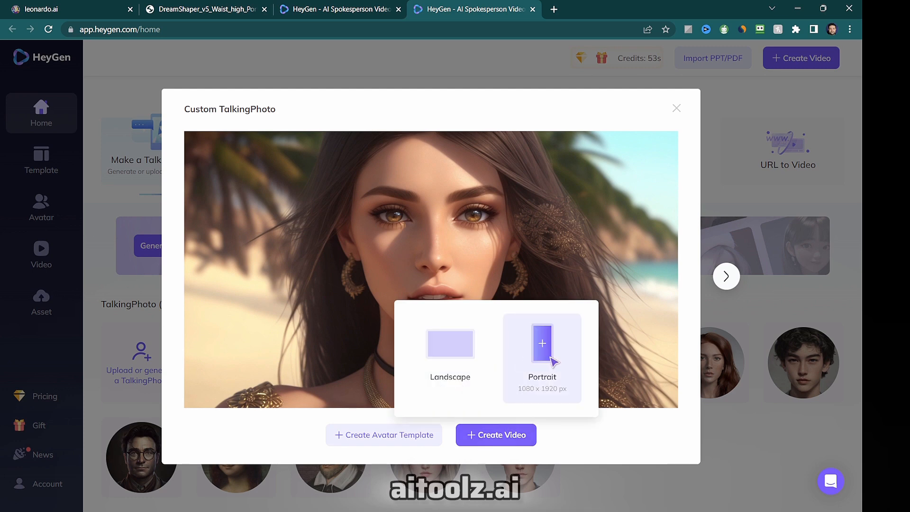
click(496, 435)
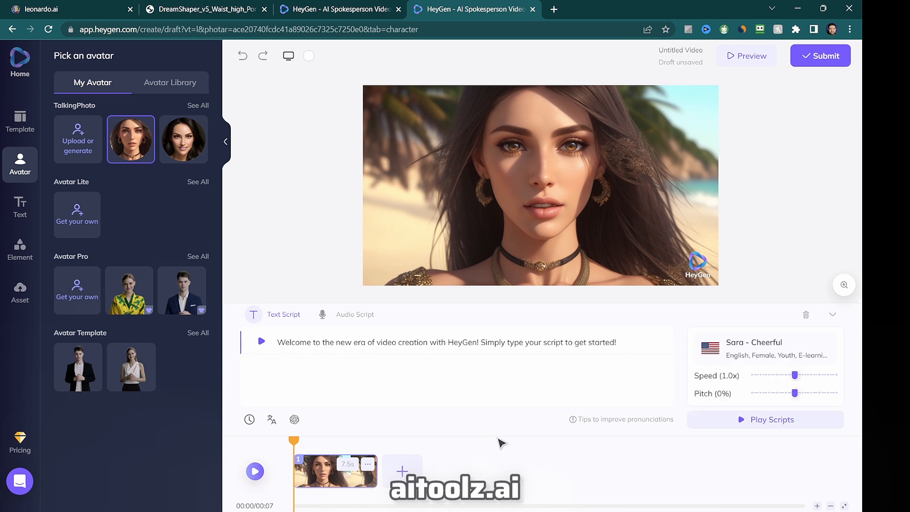
mouse_move(462, 339)
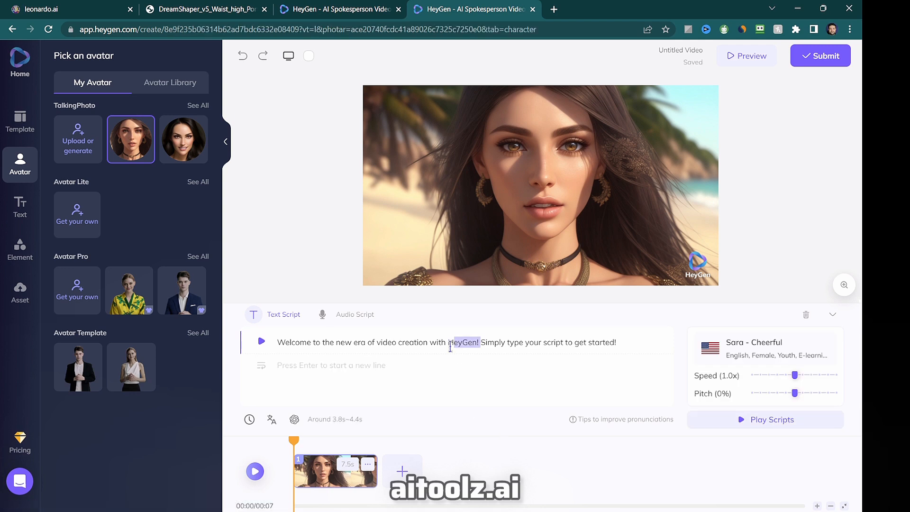
key(Backspace)
text(AI.)
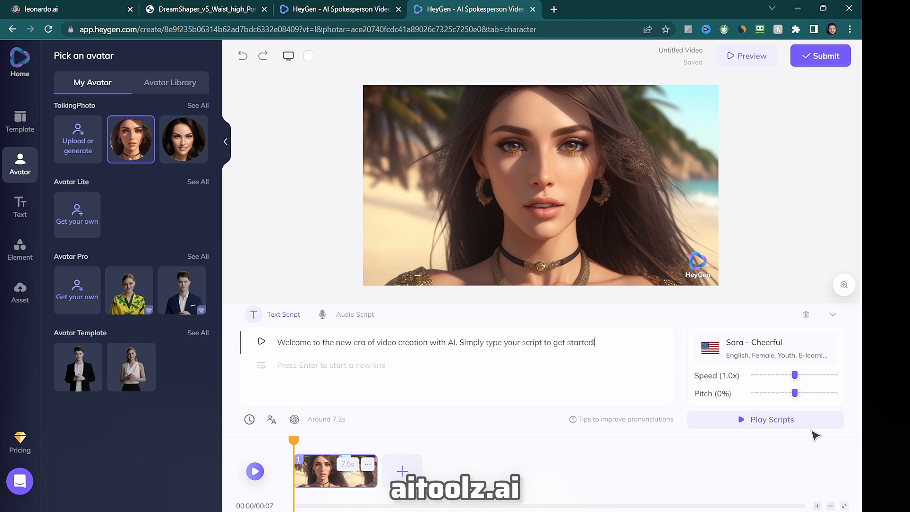
click(765, 419)
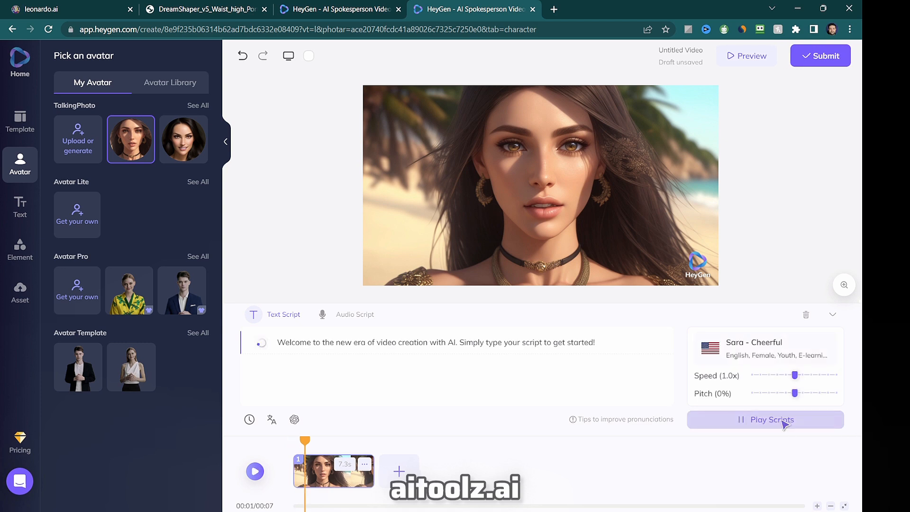
click(765, 419)
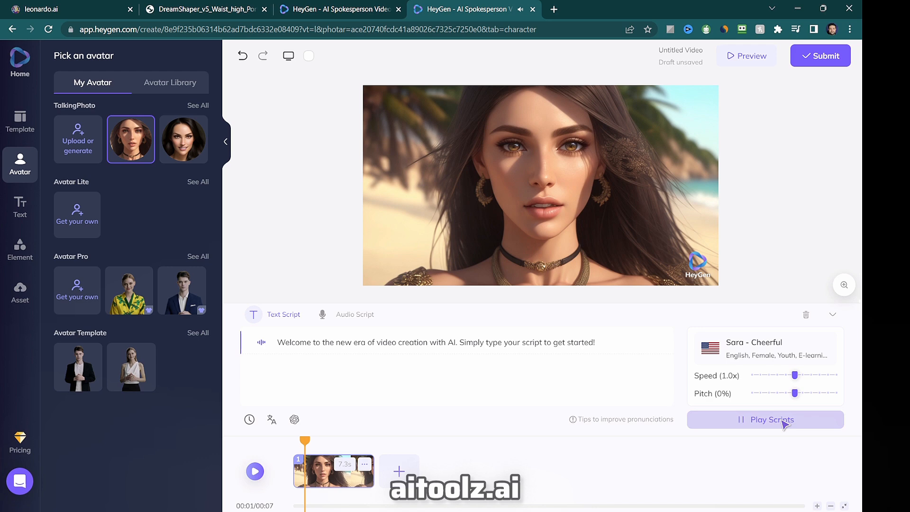
click(821, 56)
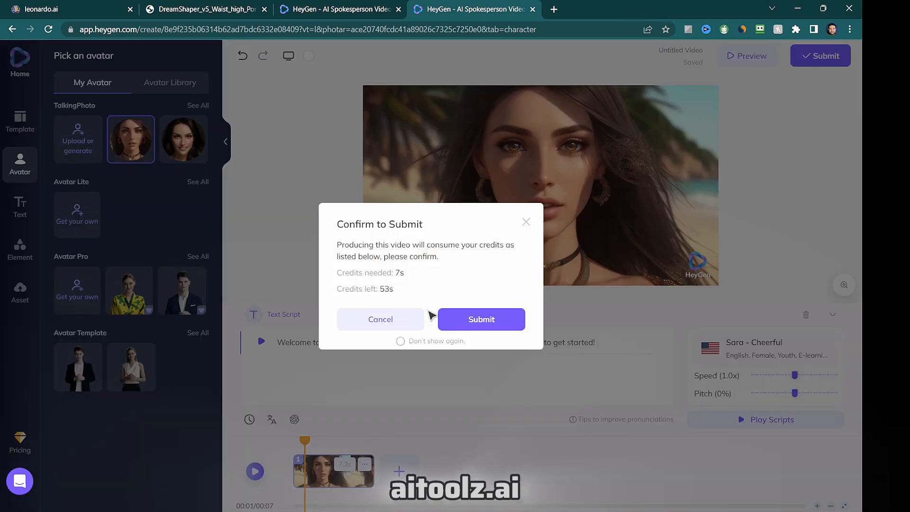
Confirm rendering, play the finished 7-second video, and reopen it as a new draft
click(481, 320)
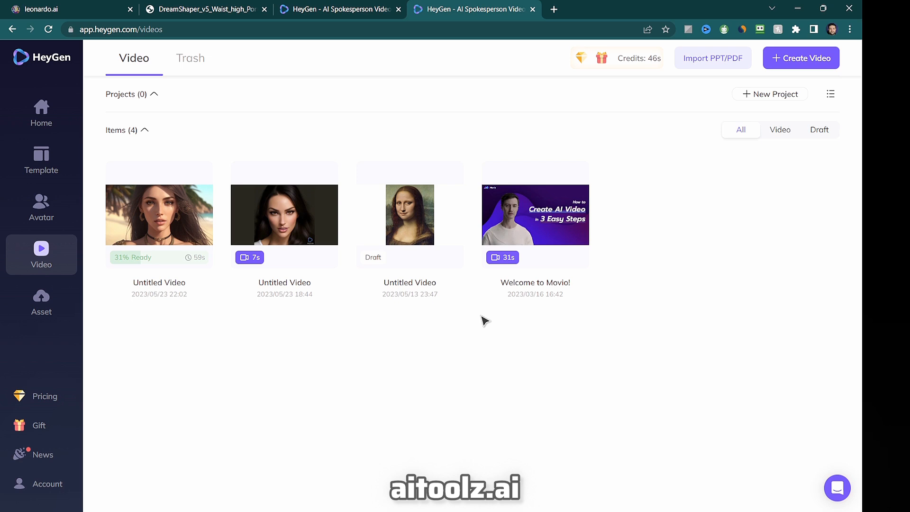
click(48, 29)
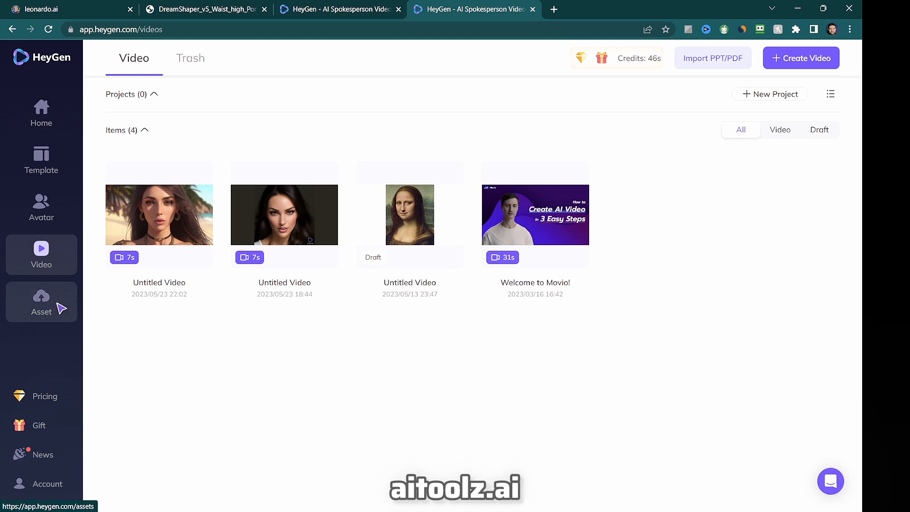
click(159, 215)
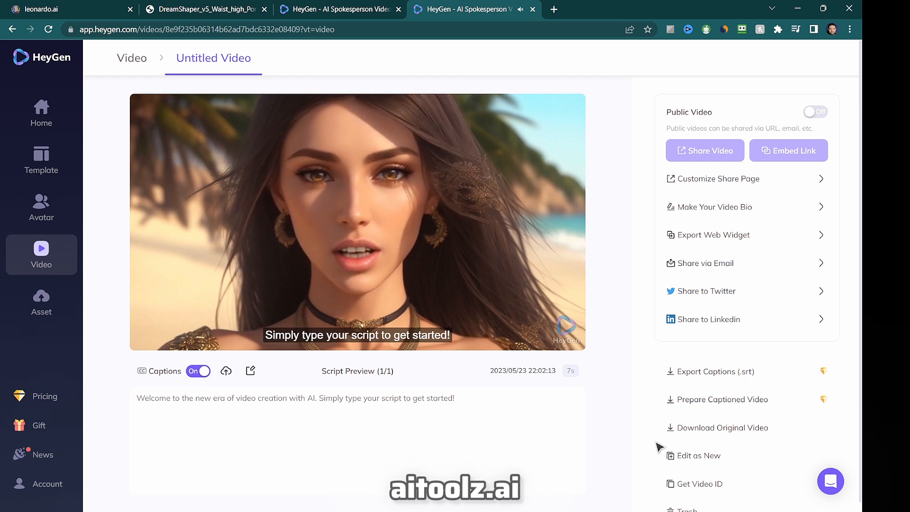
click(698, 455)
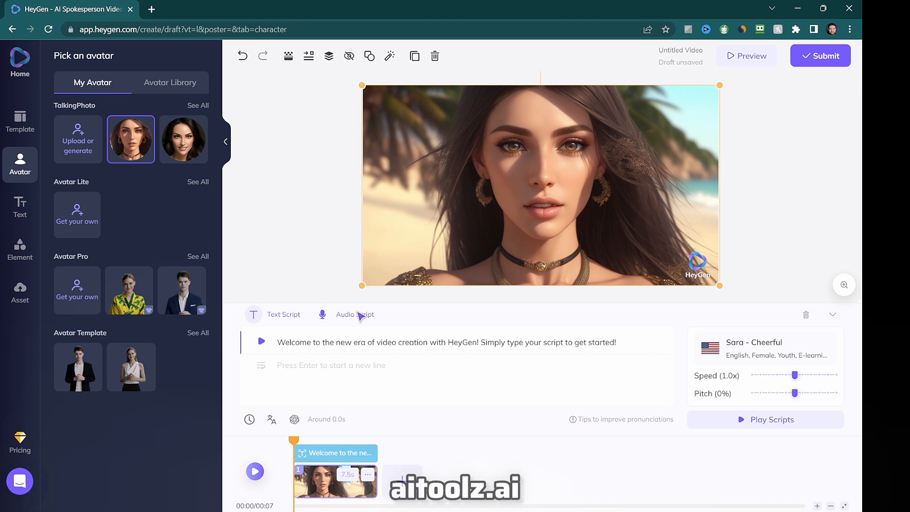
Switch the avatar's script to Audio input so an audio file can be uploaded or recorded
click(347, 314)
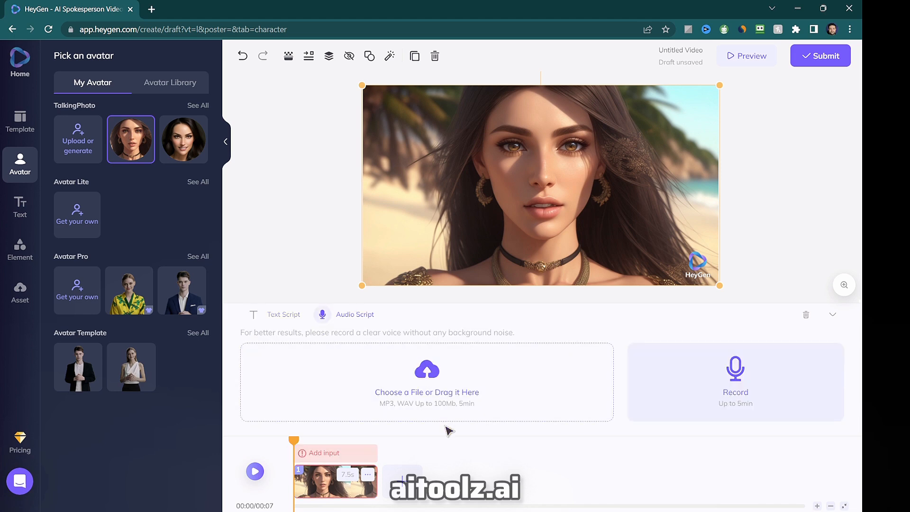
click(425, 382)
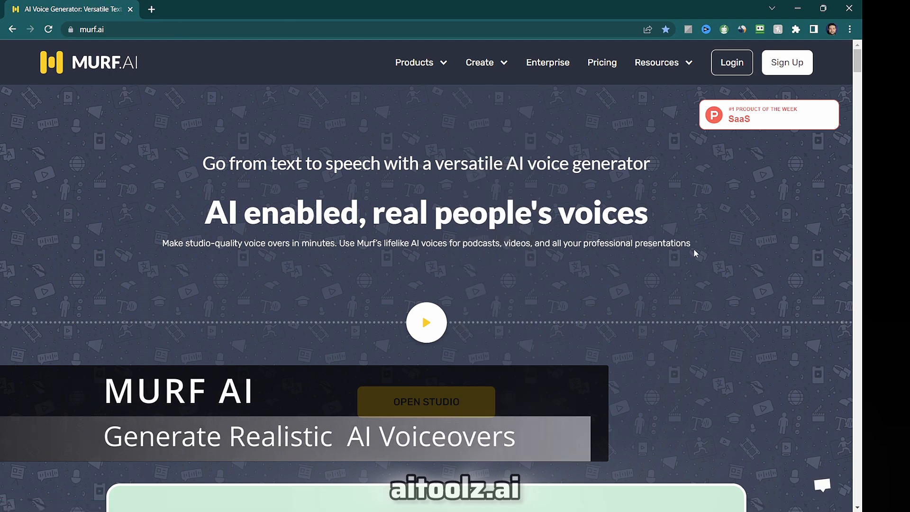
Log into Murf Studio and create a Presentation project, opening its empty editor
scroll(down, 3)
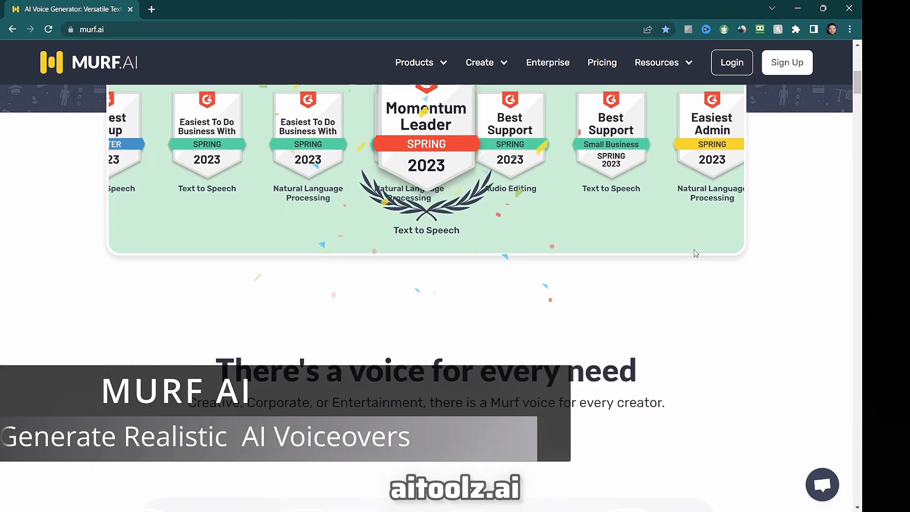
scroll(down, 3)
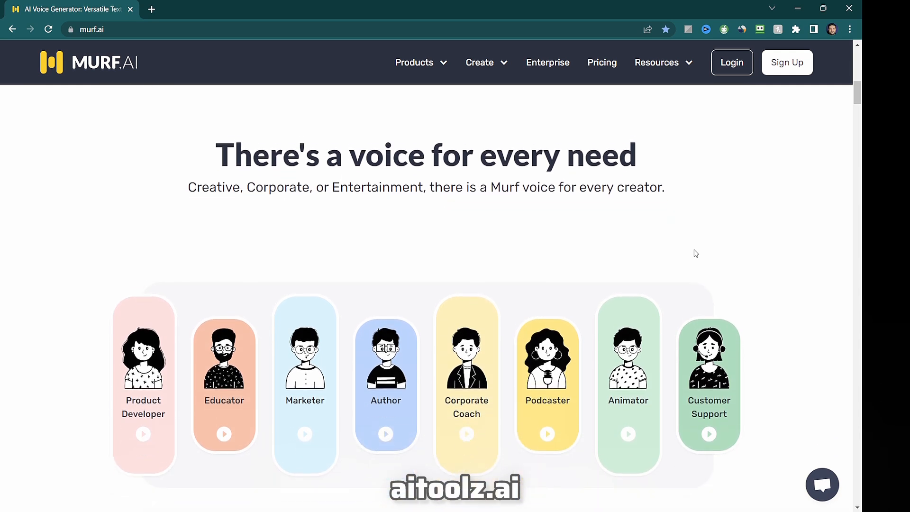
scroll(up, 3)
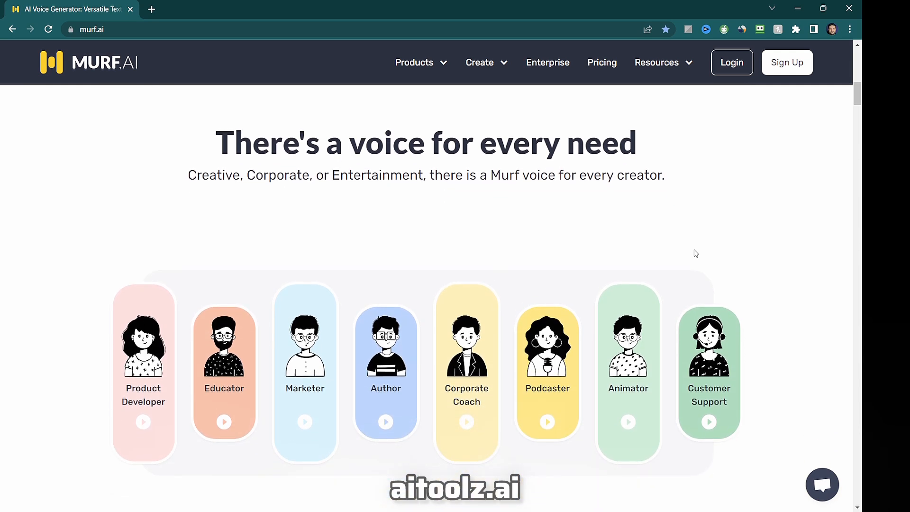
click(731, 62)
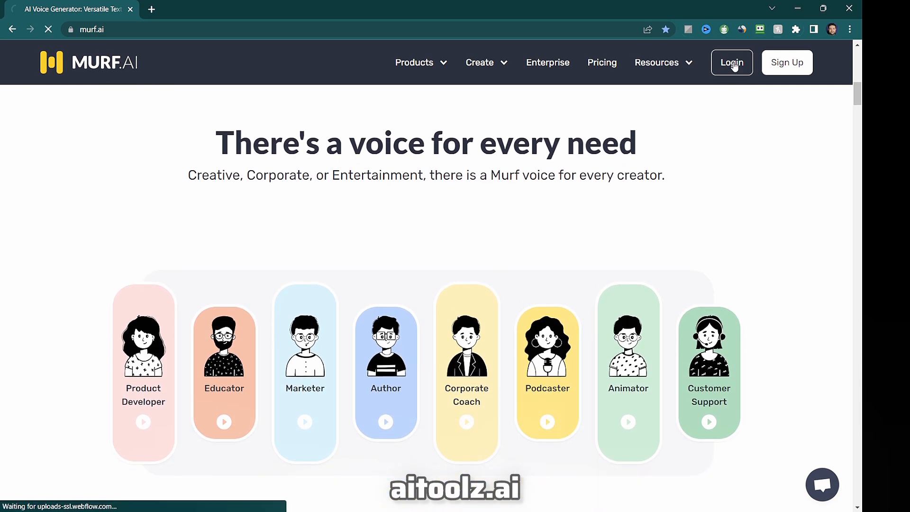
click(731, 62)
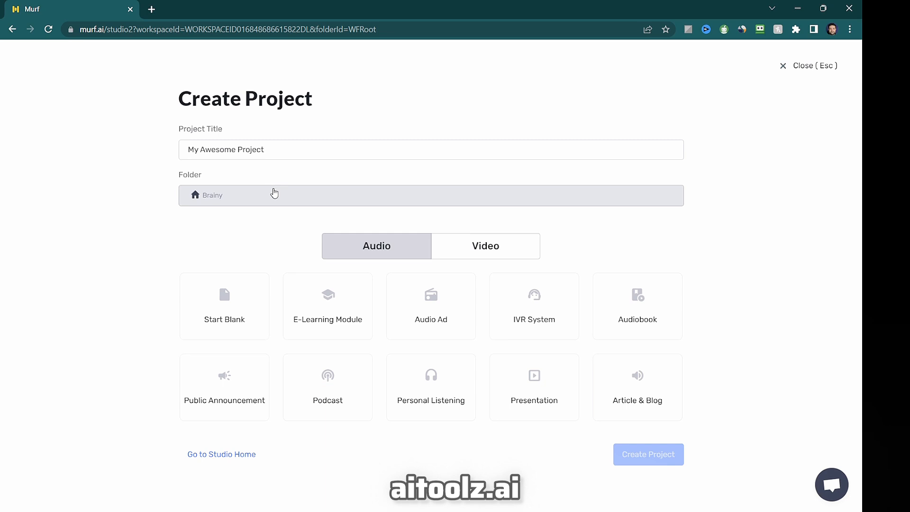
click(533, 386)
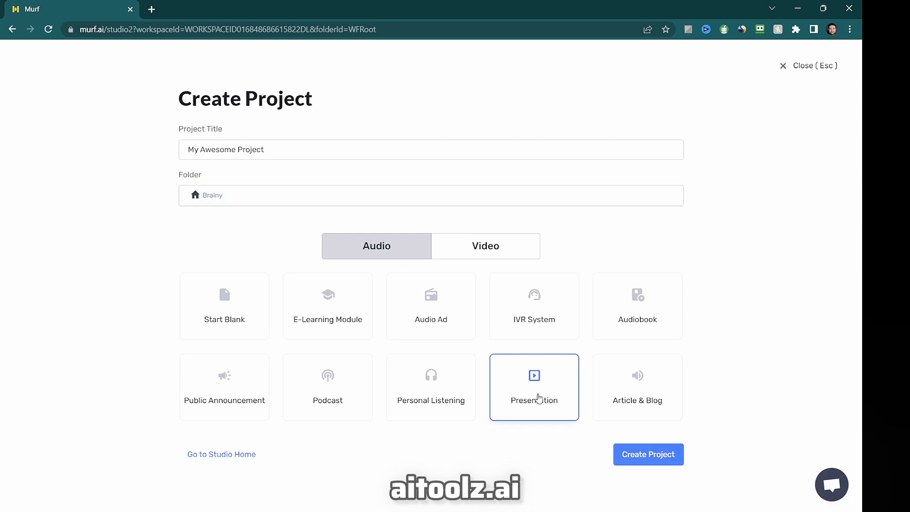
click(647, 454)
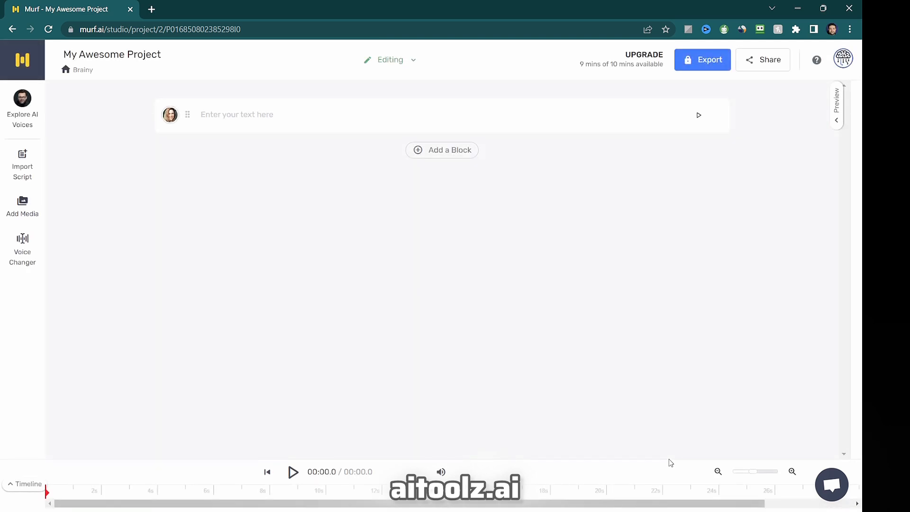
Browse the English voice library, sampling Carter, Naomi, Iris and Katie
click(169, 114)
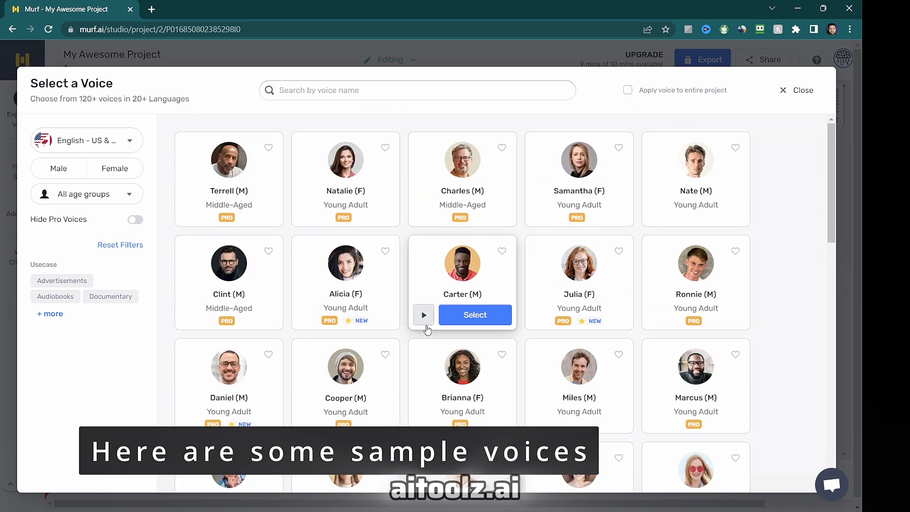
click(423, 314)
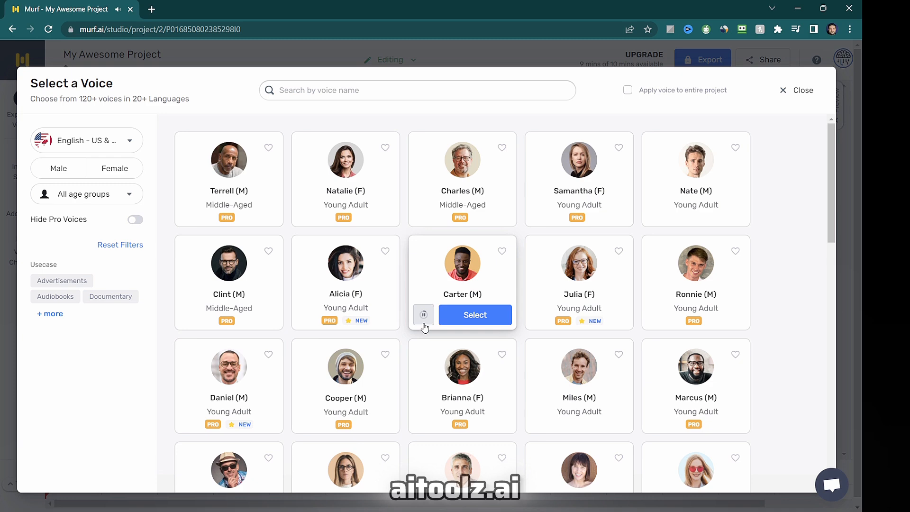
scroll(down, 3)
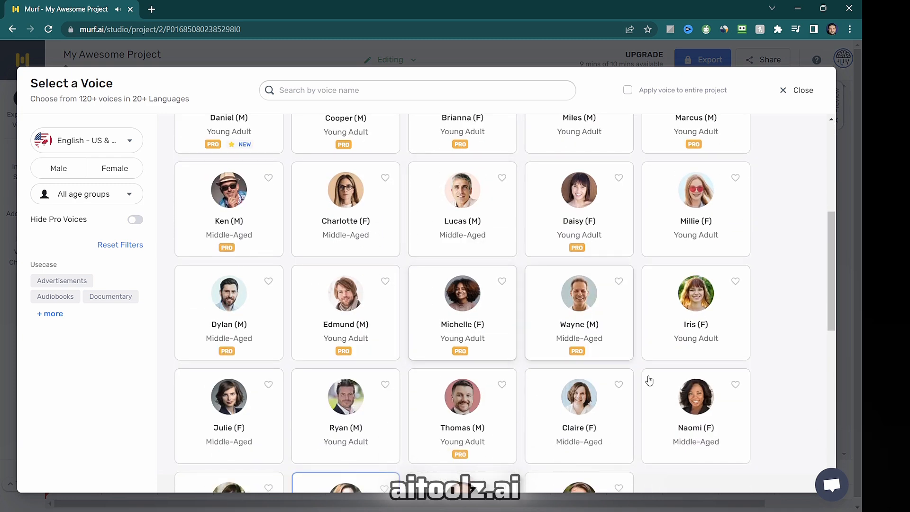
mouse_move(695, 407)
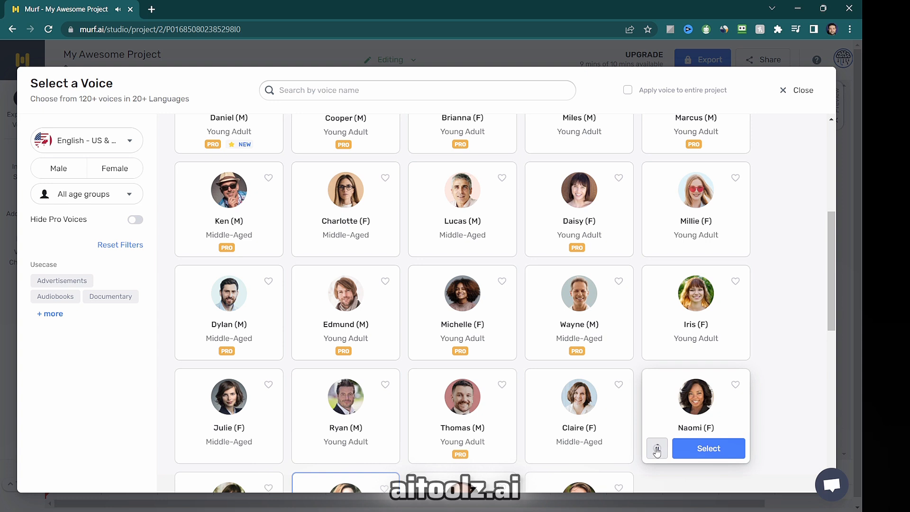
scroll(down, 3)
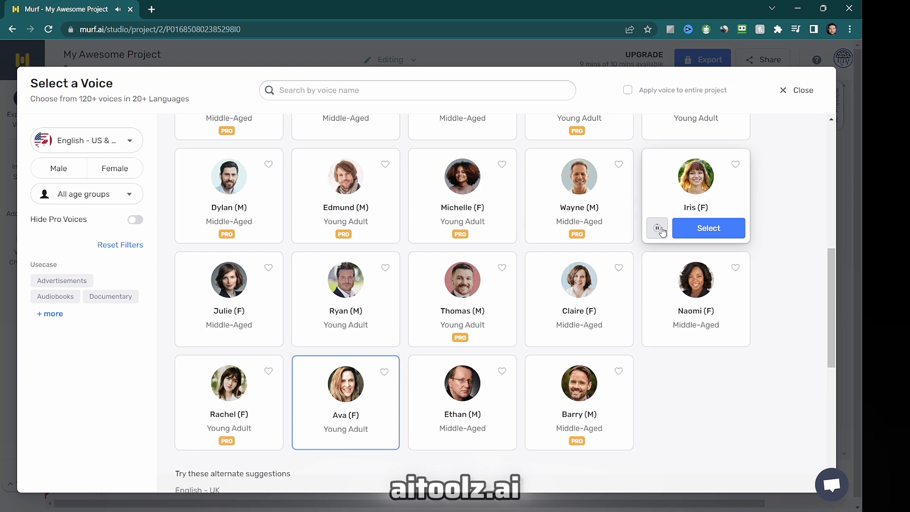
scroll(up, 3)
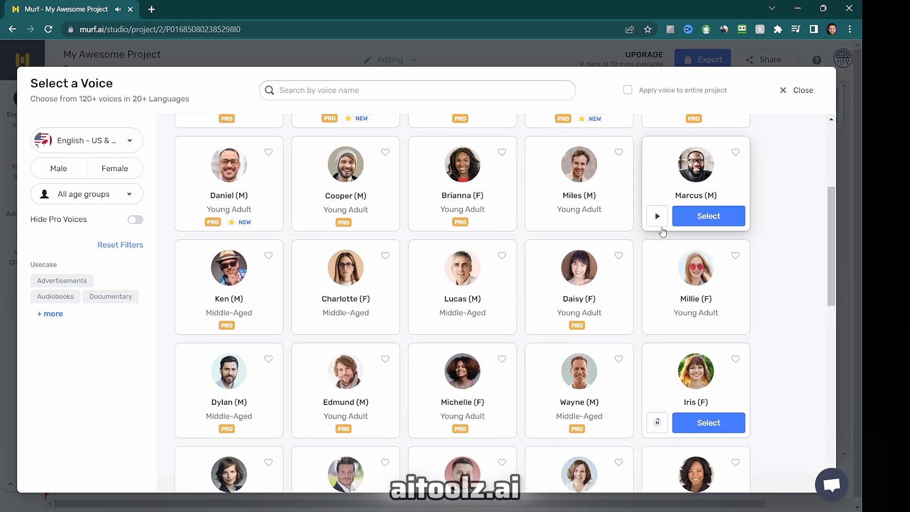
scroll(down, 3)
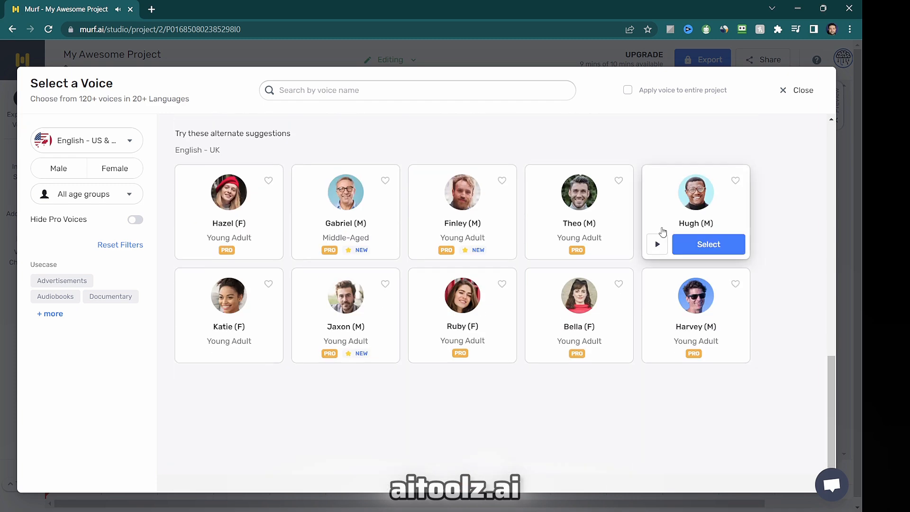
mouse_move(694, 314)
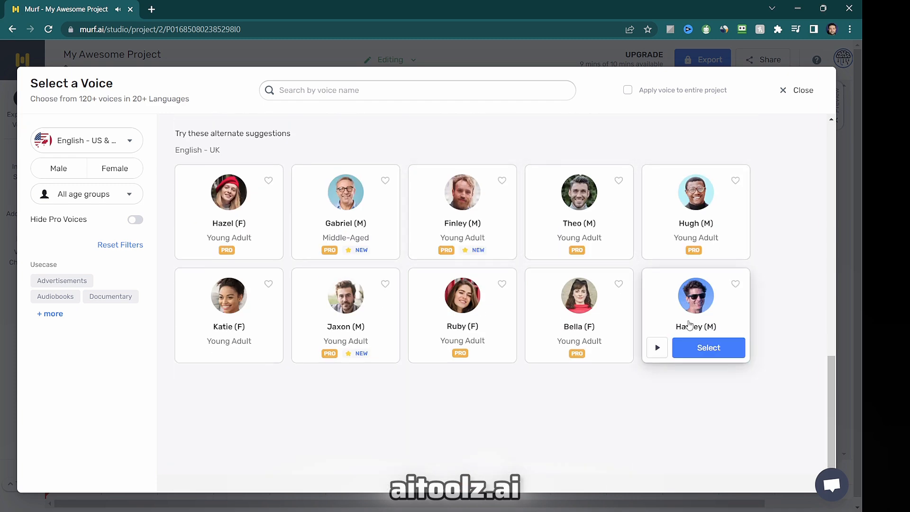
mouse_move(229, 314)
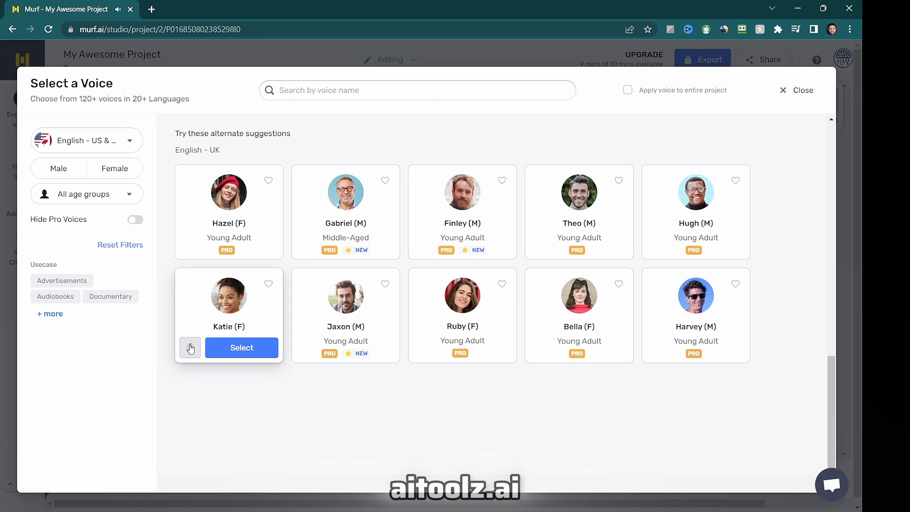
scroll(down, 3)
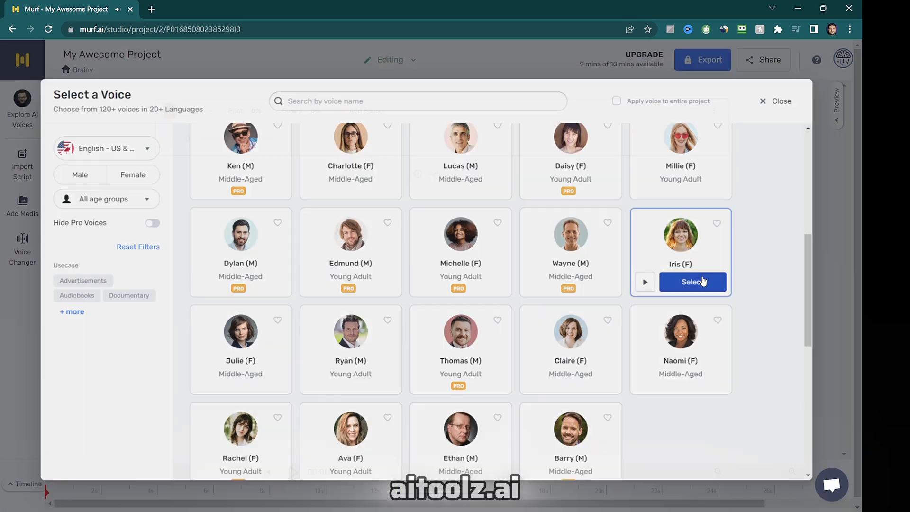
Apply the Iris voice to the script and show the voice-only MP3 export options
click(692, 282)
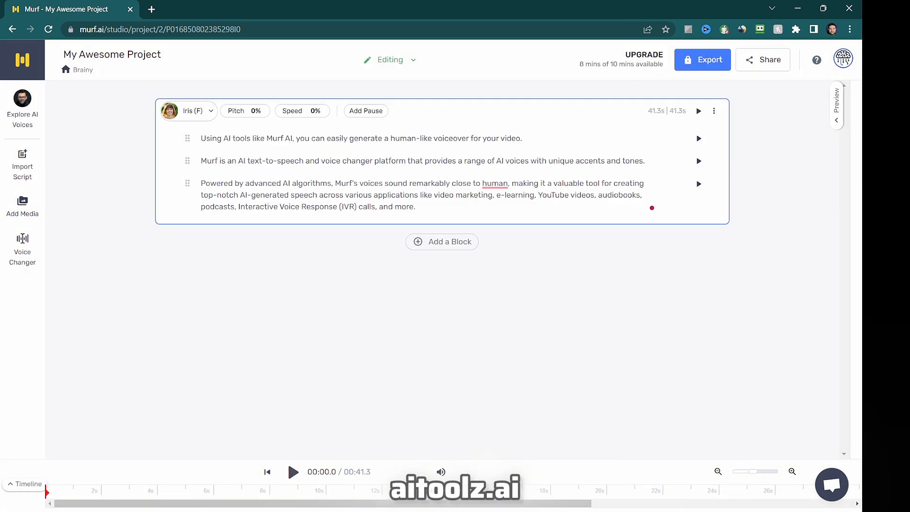
click(702, 59)
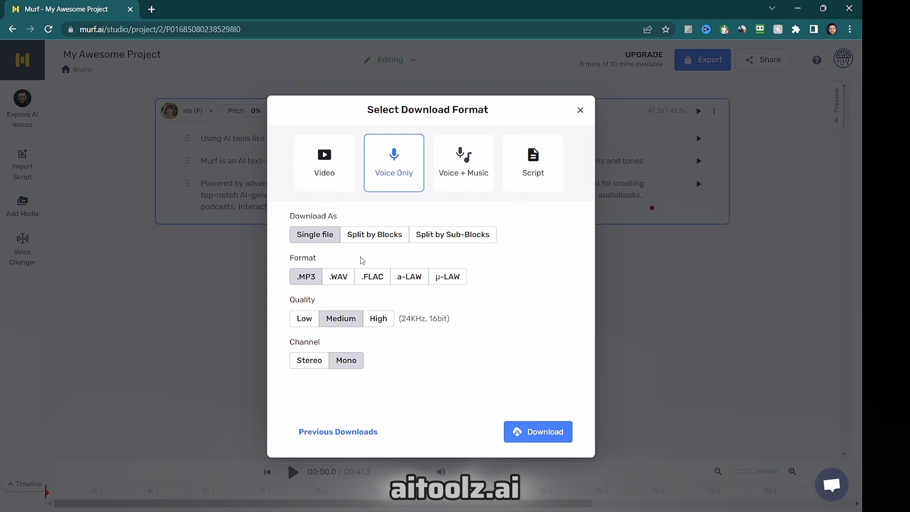
mouse_move(414, 394)
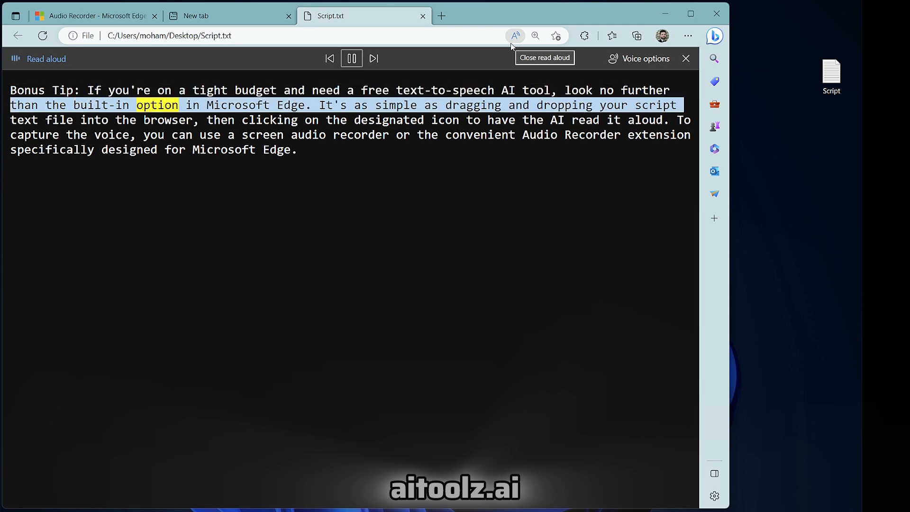
Stop Edge reading Script.txt aloud and go to the Audio Recorder extension page
click(422, 16)
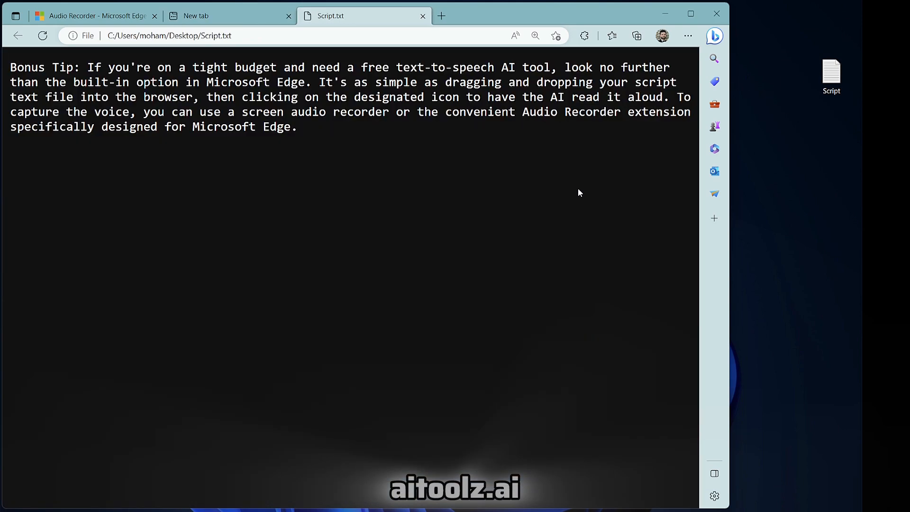
mouse_move(514, 35)
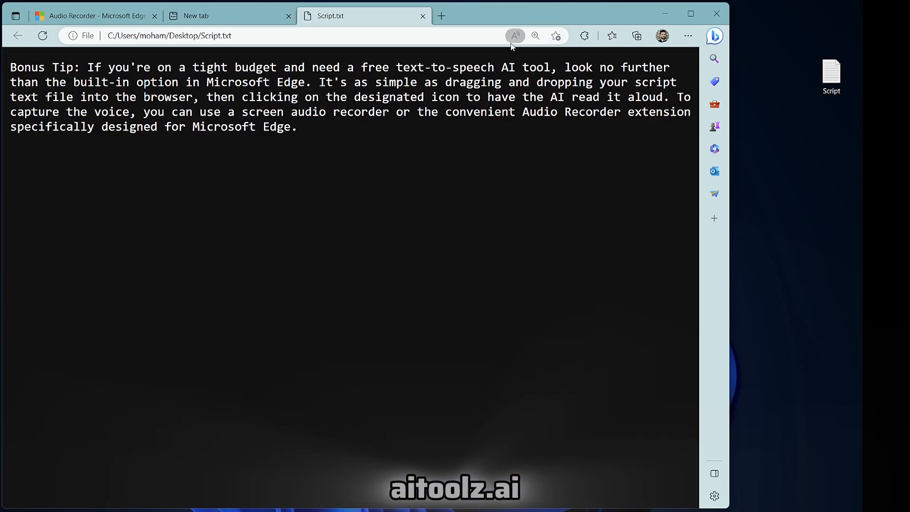
click(514, 35)
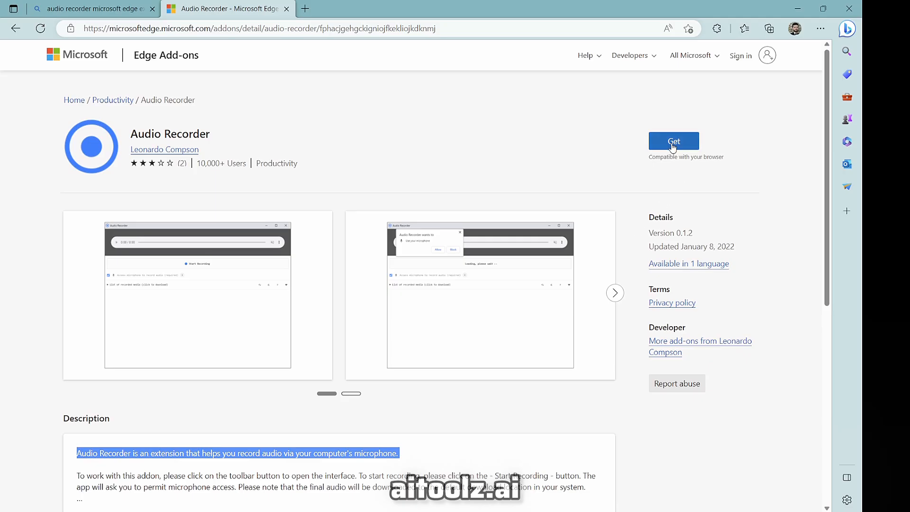
Add the Audio Recorder extension to Edge, then switch to ChatGPT
click(673, 142)
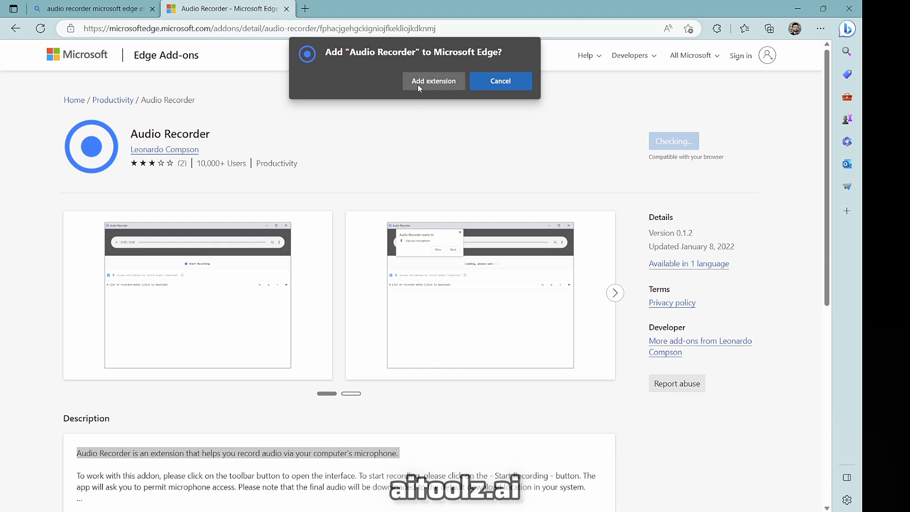
click(433, 81)
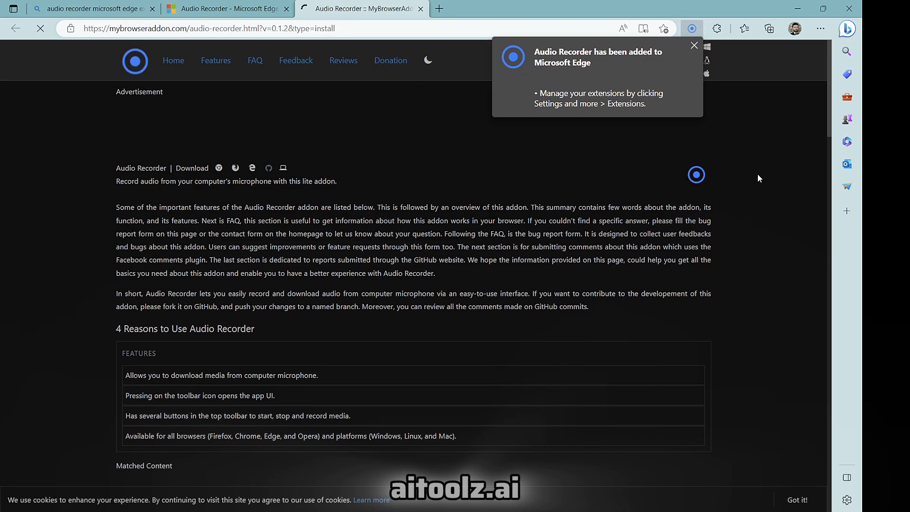
click(691, 29)
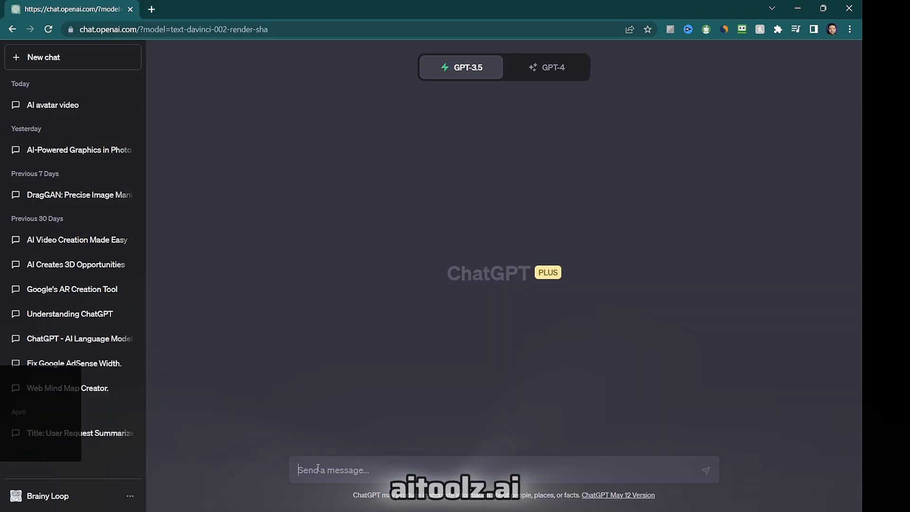
Ask ChatGPT to 'write a script for a youtube video based on my outline:' and review the generated script
text(write a scrip)
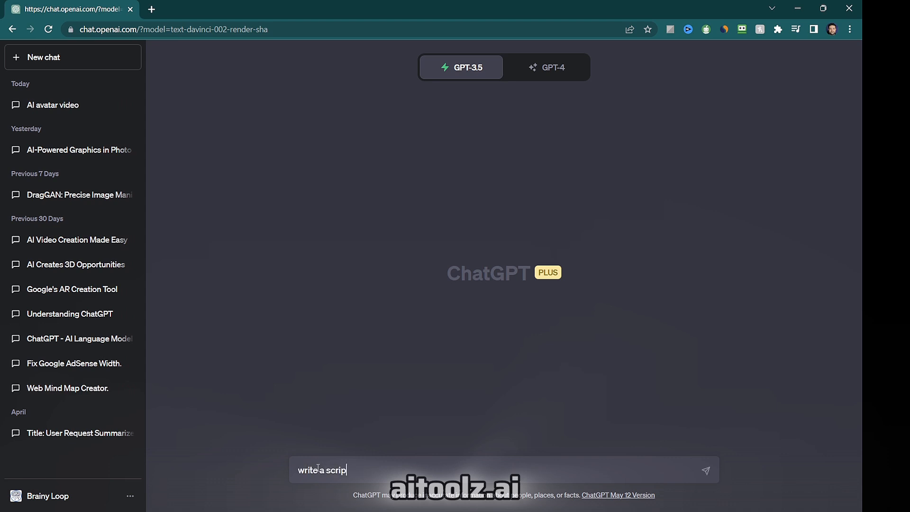
text(t for a y)
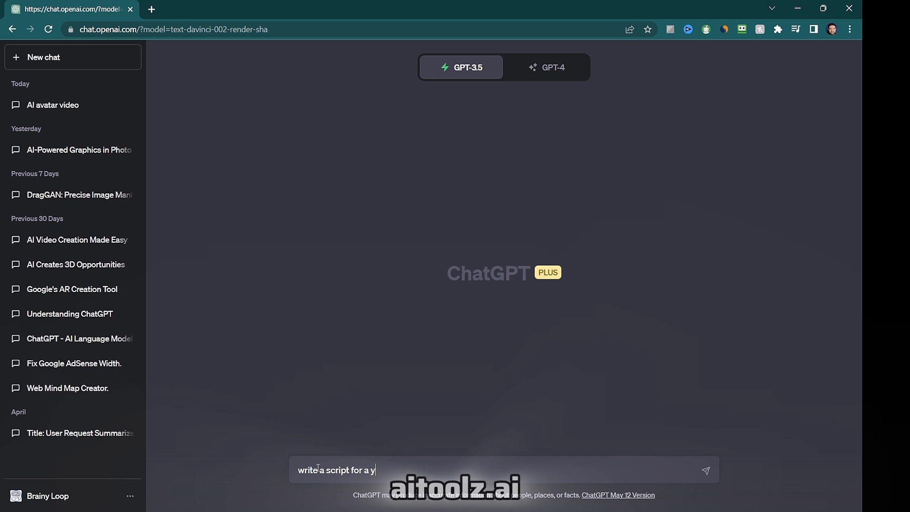
text(outube vd)
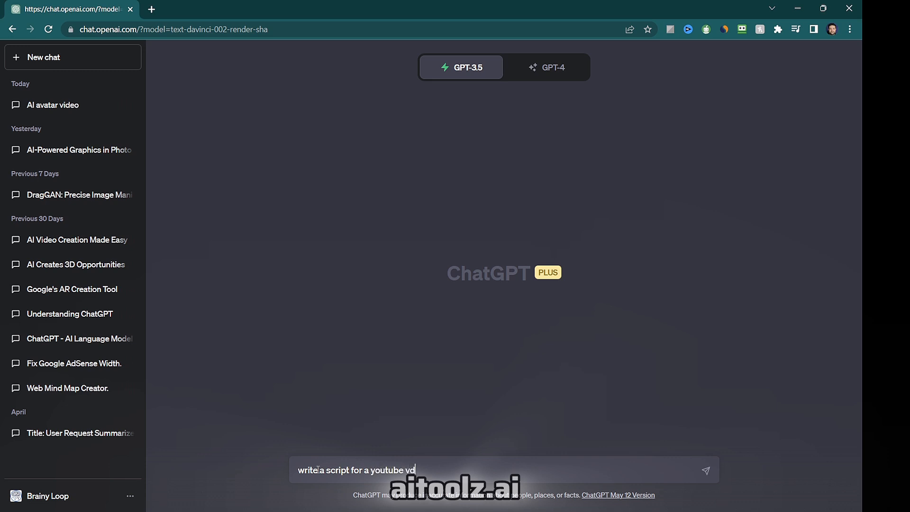
text(eo)
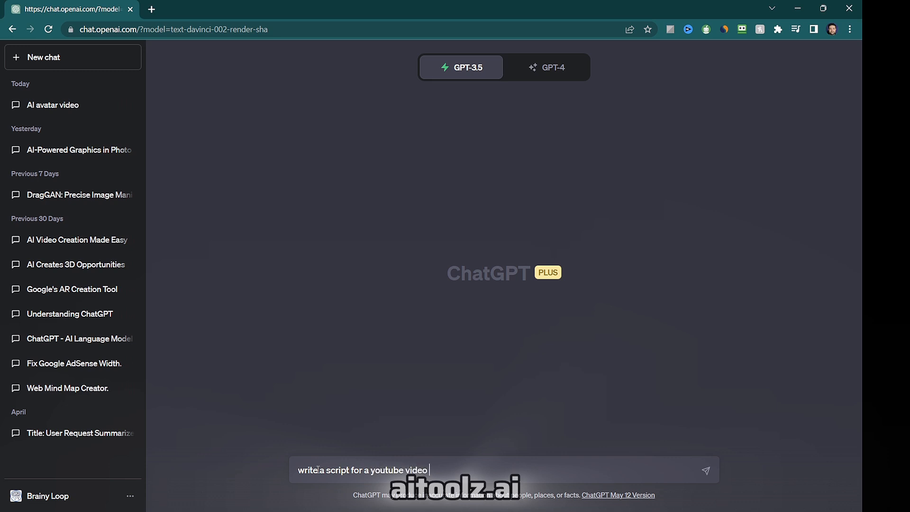
text(based on)
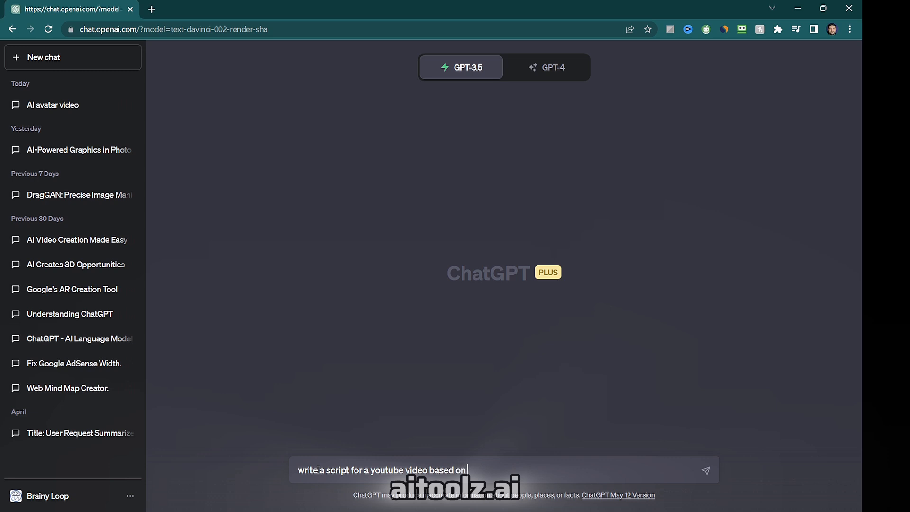
text(my)
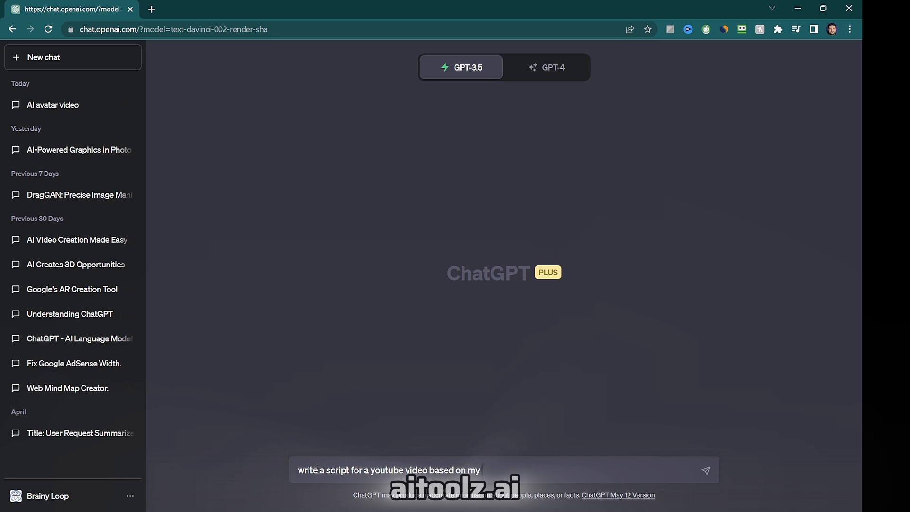
text(out)
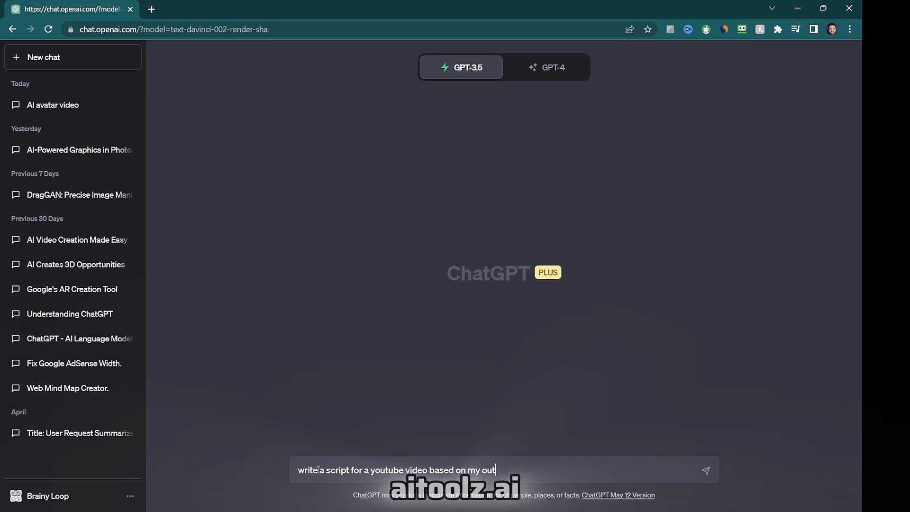
text(line:)
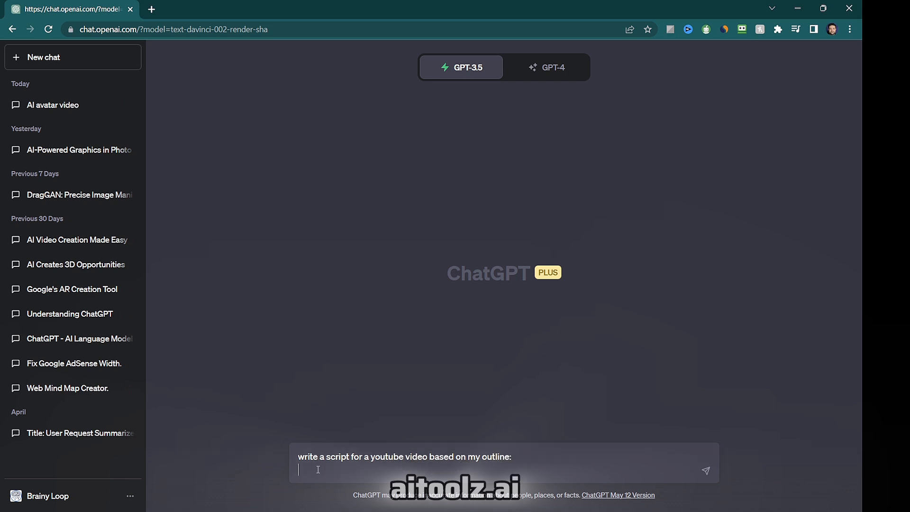
key(Return)
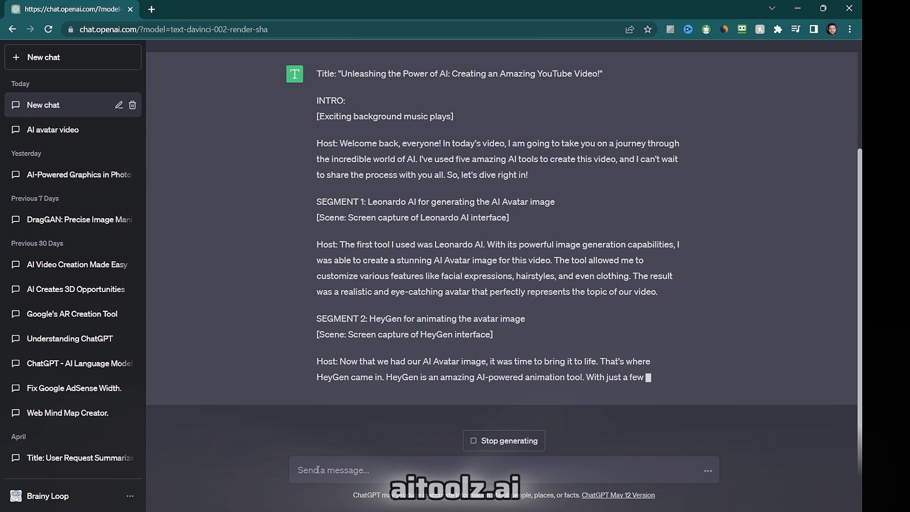
scroll(down, 3)
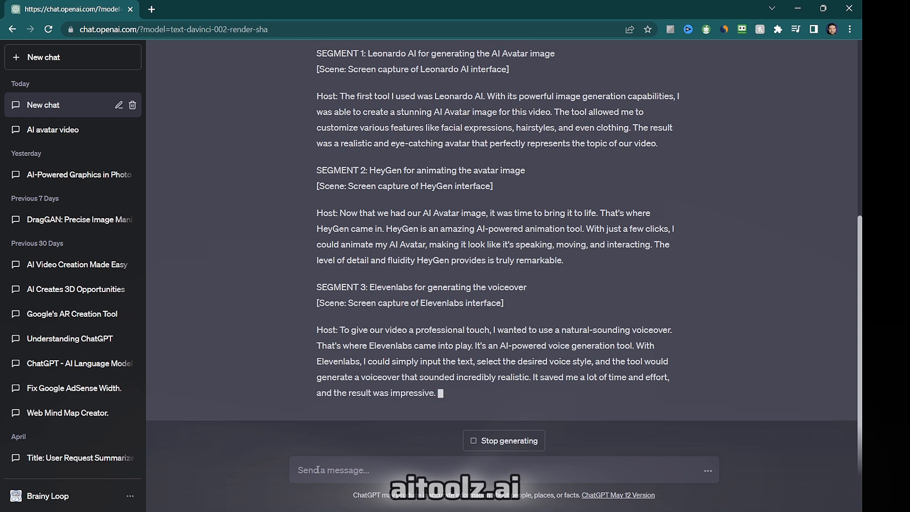
scroll(down, 3)
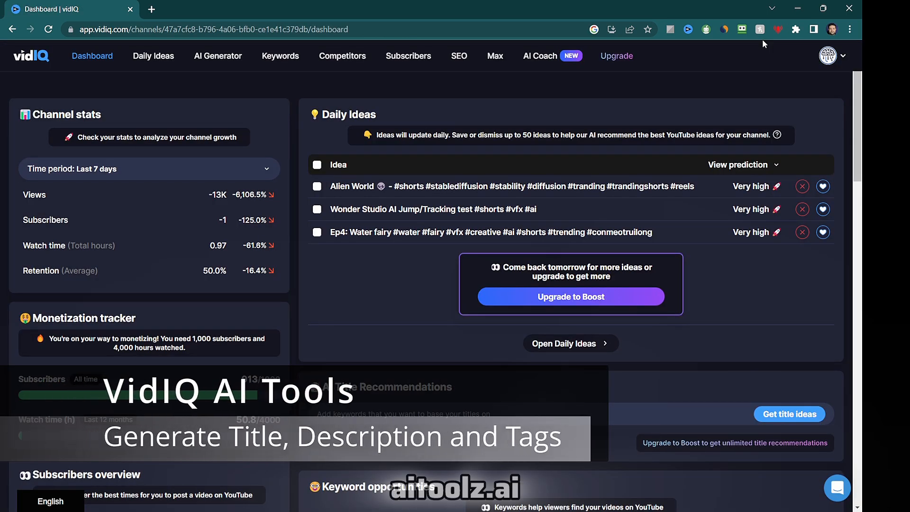
mouse_move(414, 84)
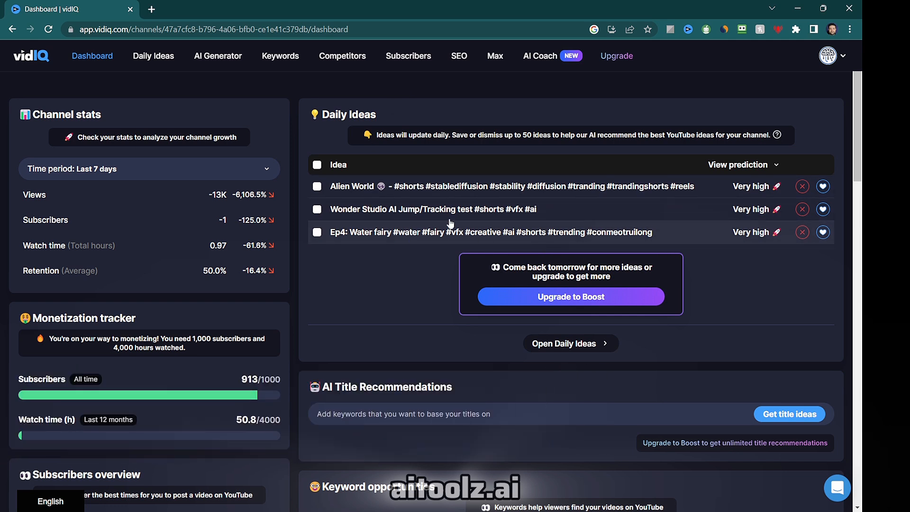
mouse_move(355, 302)
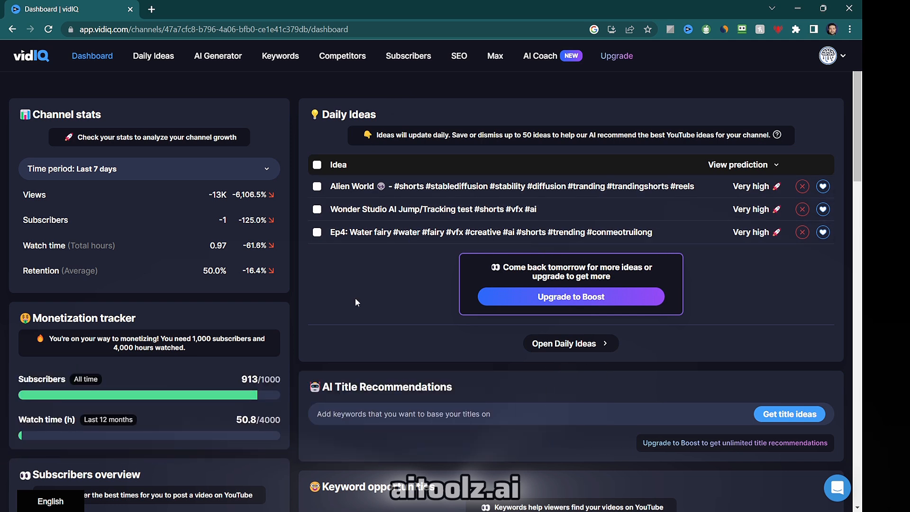
Apply the AI avatar video topic to get customized Daily Ideas
scroll(down, 3)
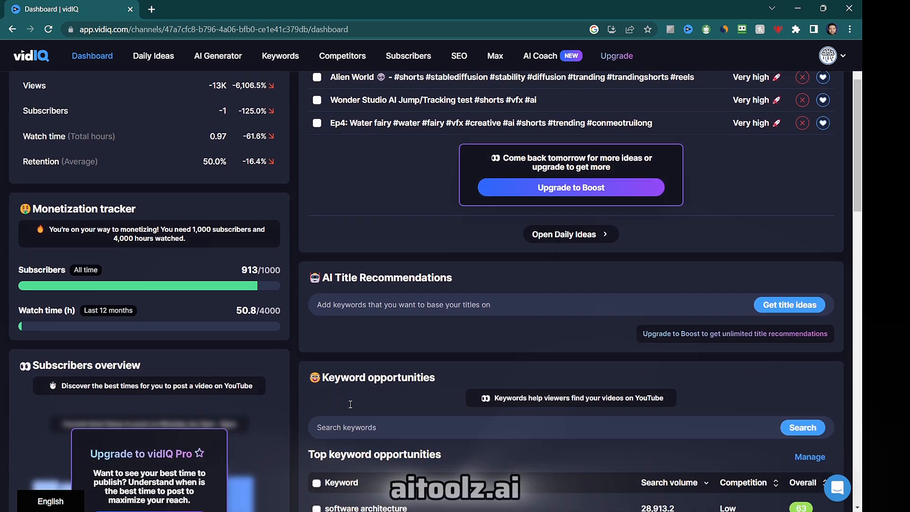
scroll(down, 3)
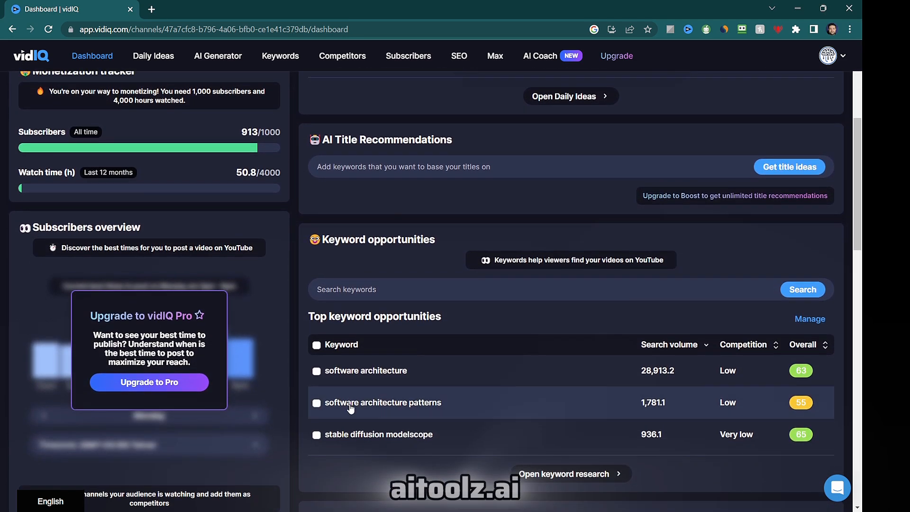
mouse_move(649, 492)
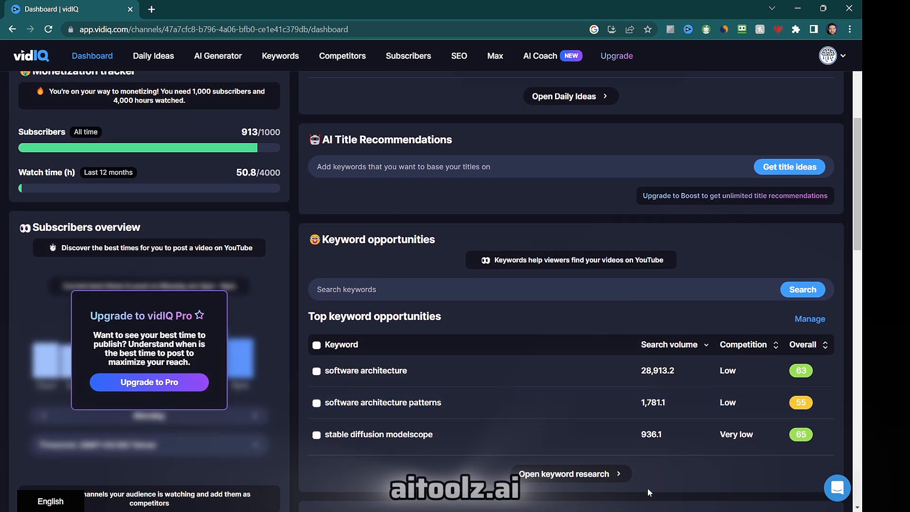
mouse_move(703, 437)
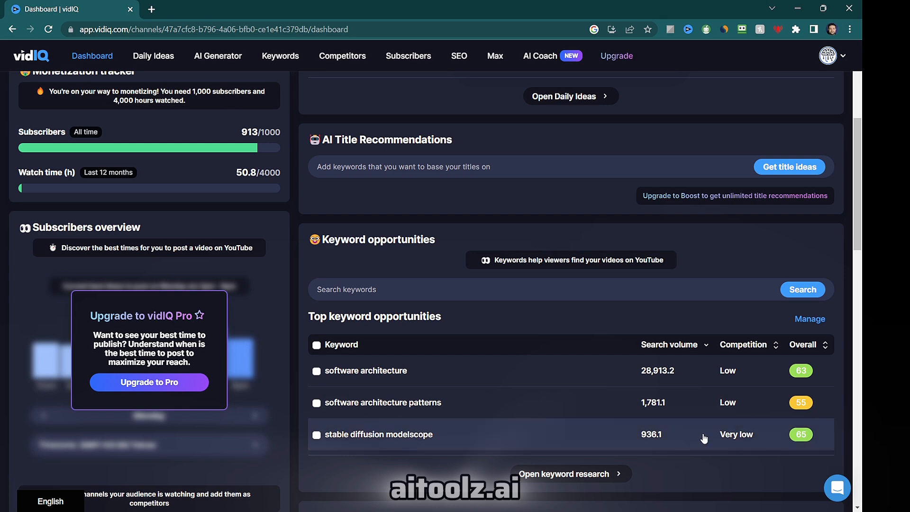
mouse_move(553, 372)
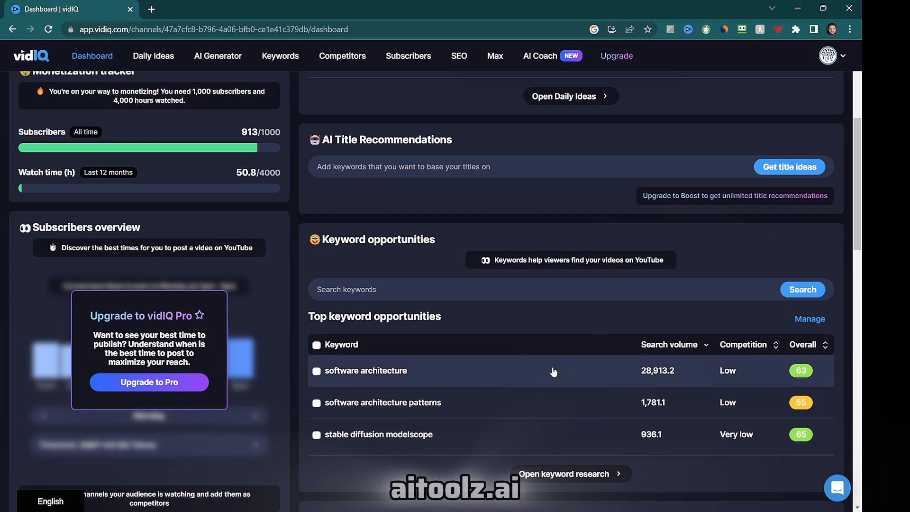
scroll(up, 3)
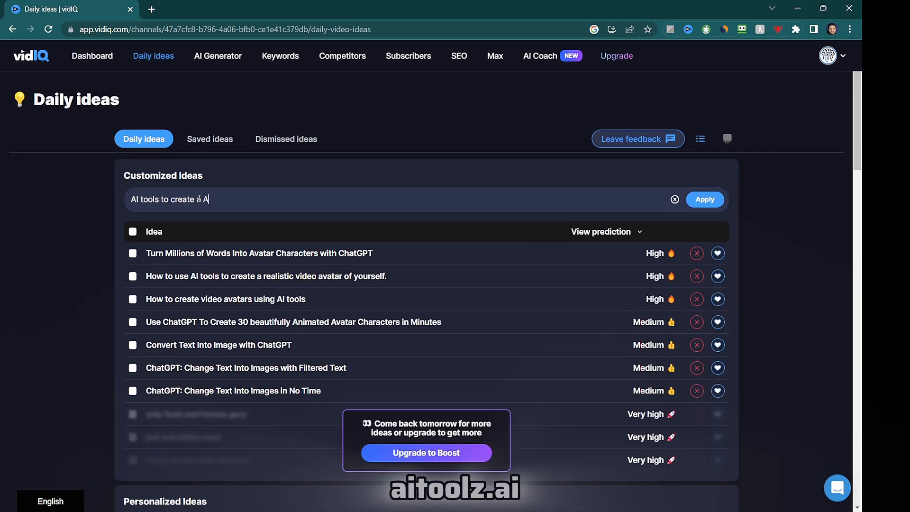
click(704, 200)
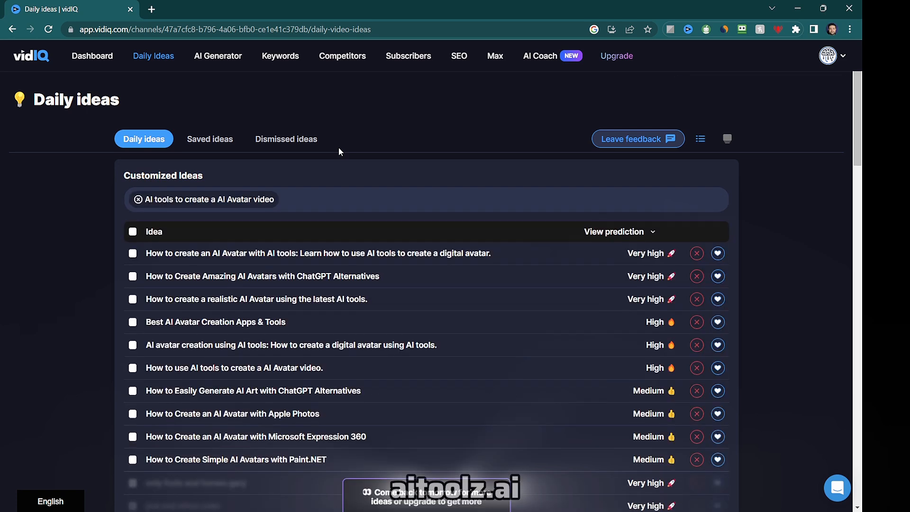
Expand the top idea to view its ranked videos, then move to the AI Generator
click(318, 253)
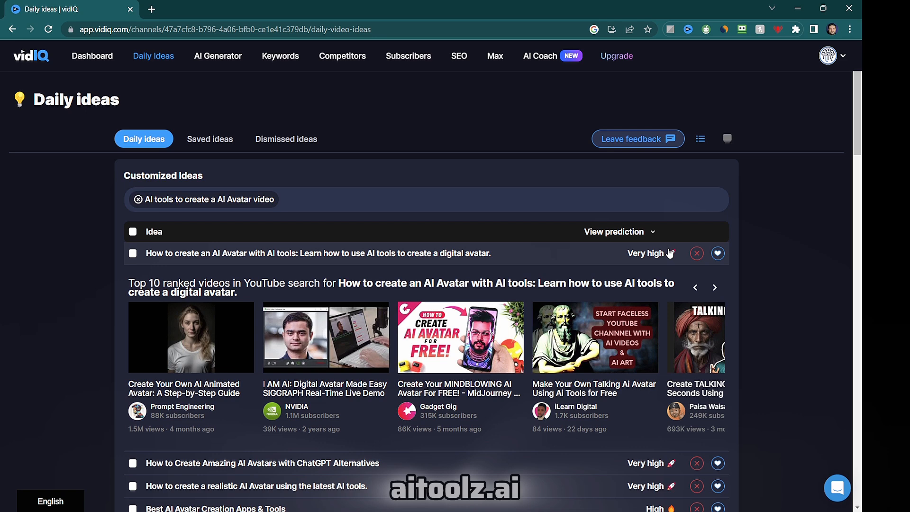
click(715, 287)
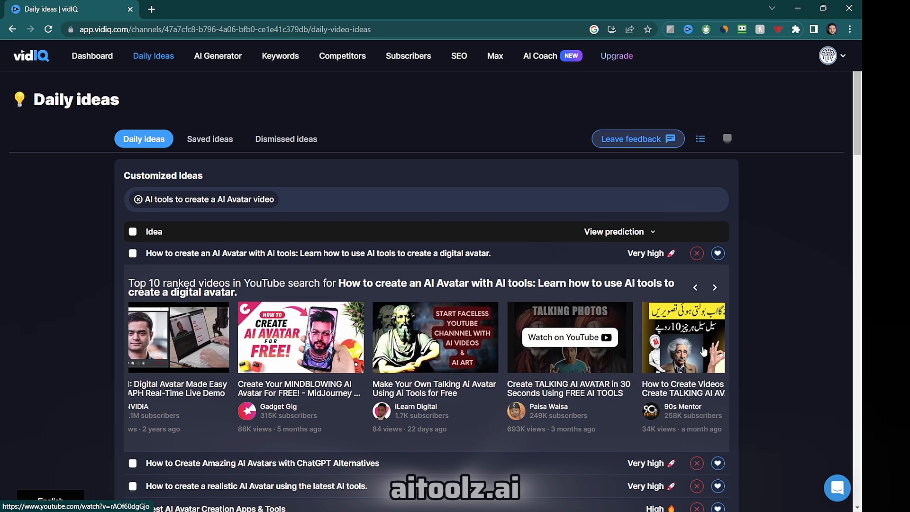
click(218, 56)
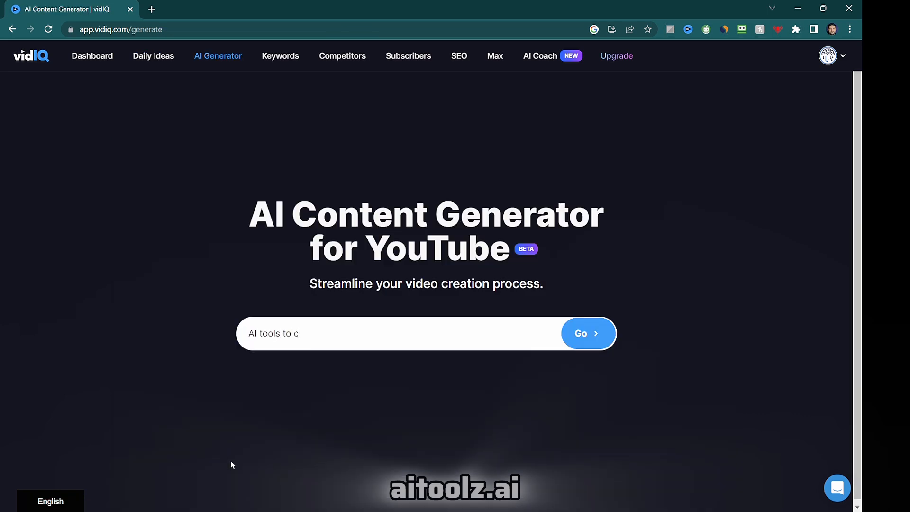
Generate a title, description, keywords and script for 'AI tools to create an AI avatar video' and review them
text(reate an AI avatar vid)
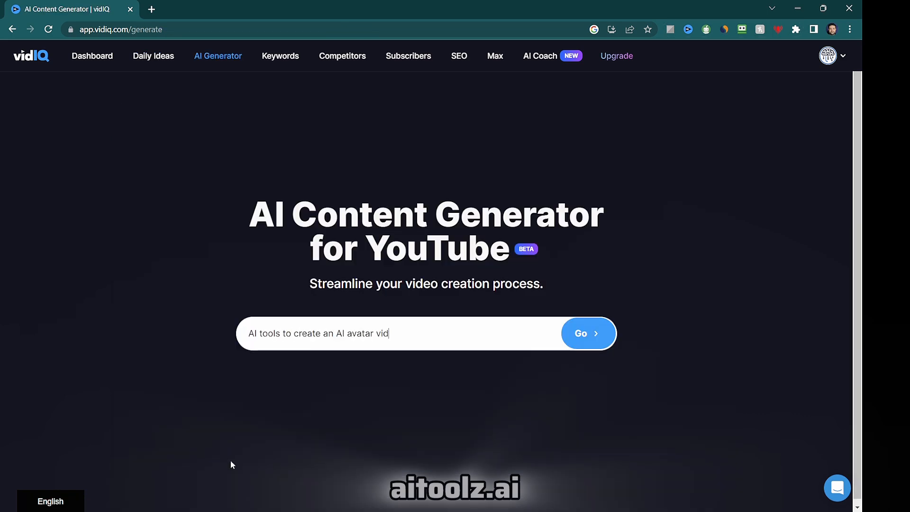
click(587, 333)
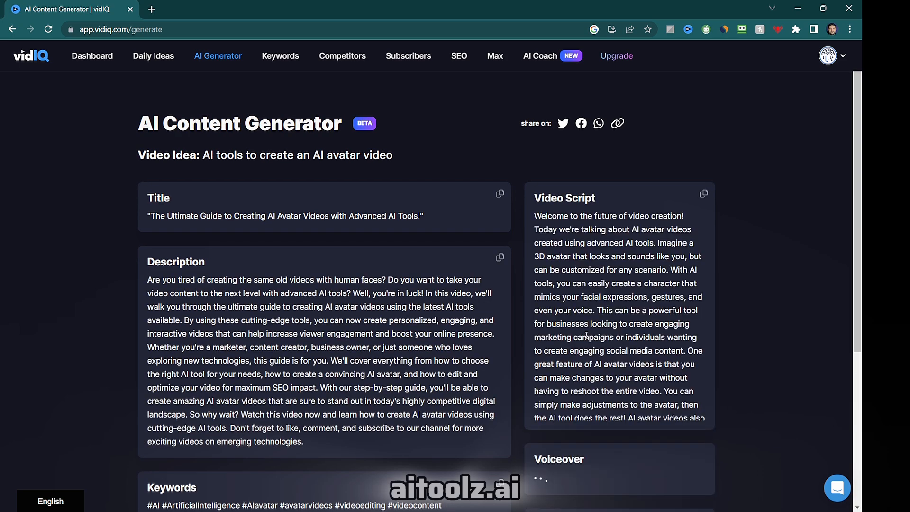
scroll(down, 3)
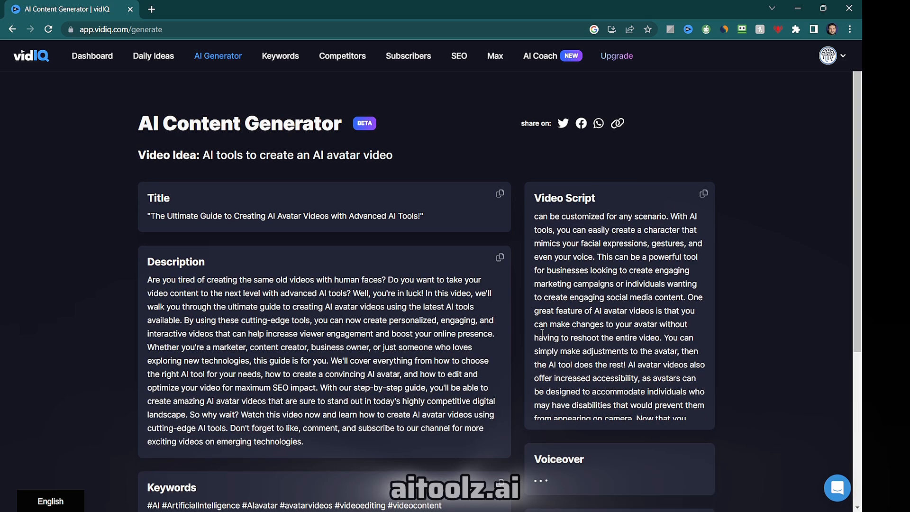
scroll(down, 3)
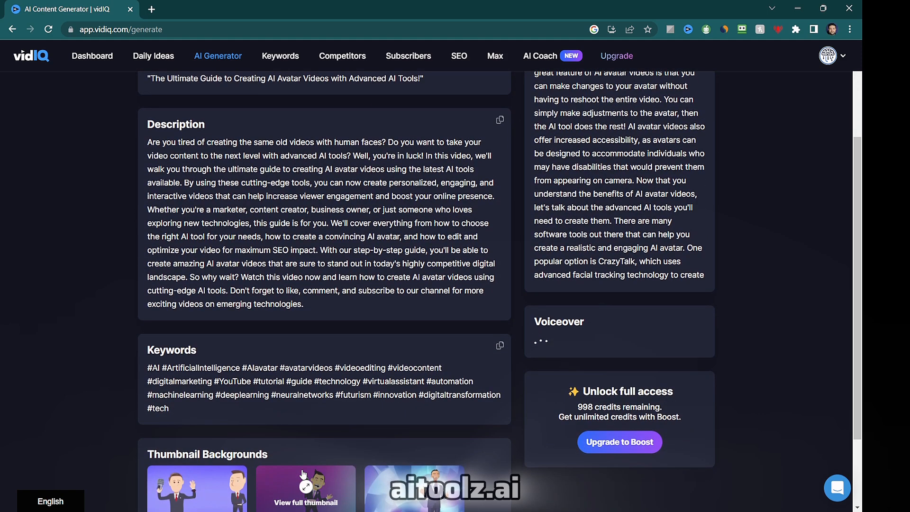
scroll(down, 3)
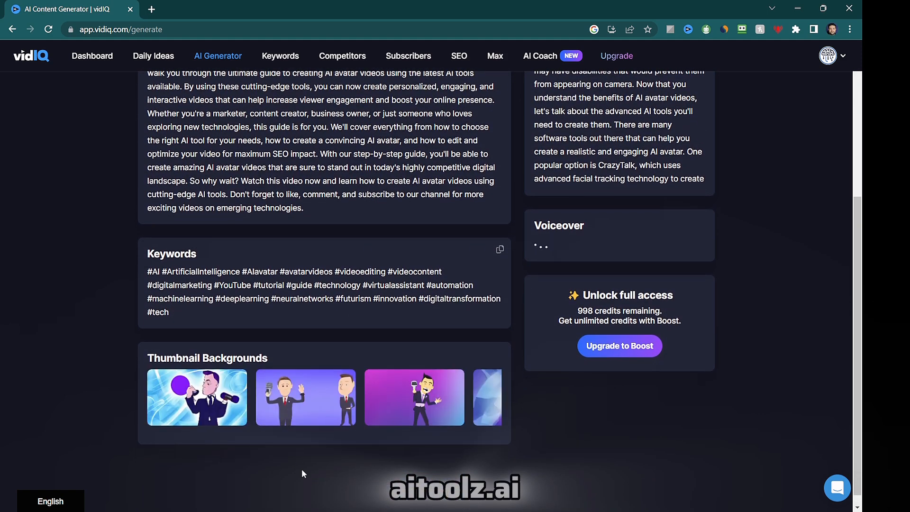
scroll(up, 3)
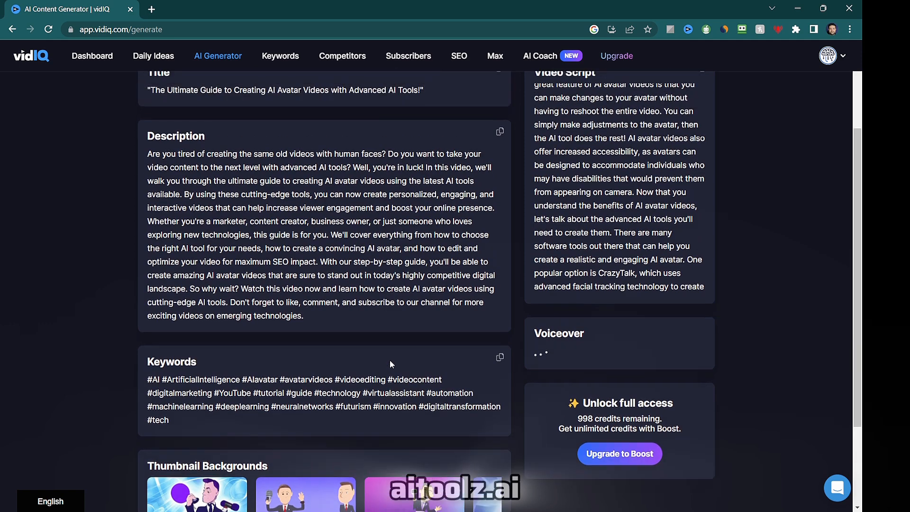
scroll(up, 3)
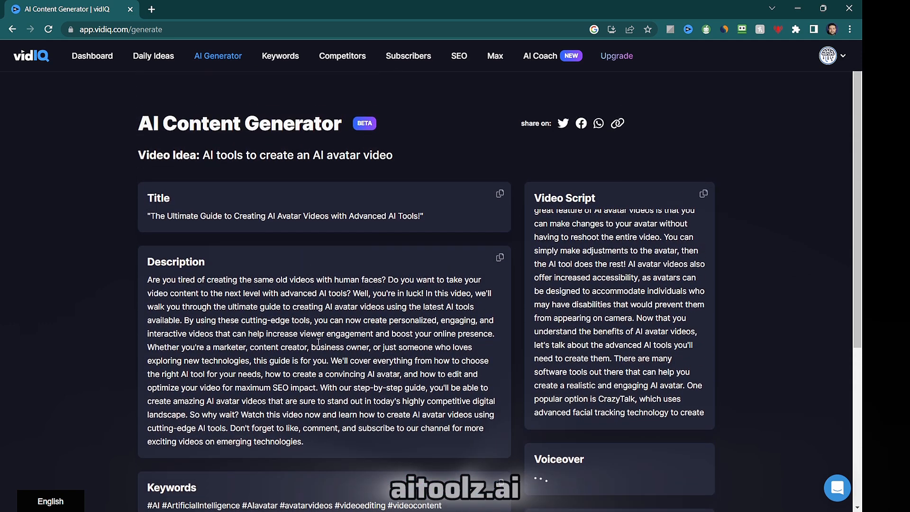